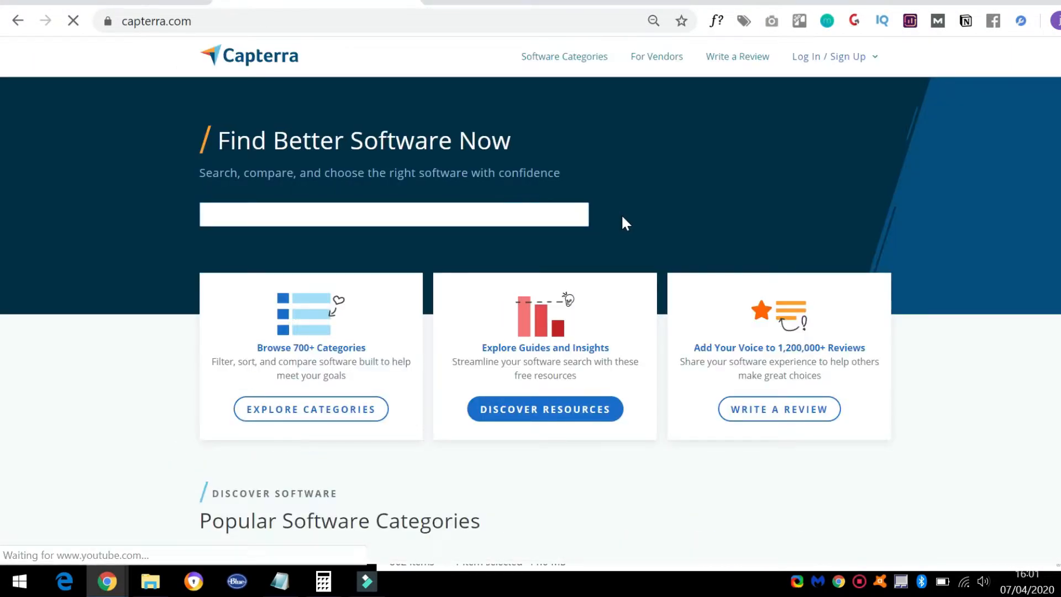
Step: Open Capterra's eCommerce Software category and scroll through its 527 product listings
scroll("down", 3)
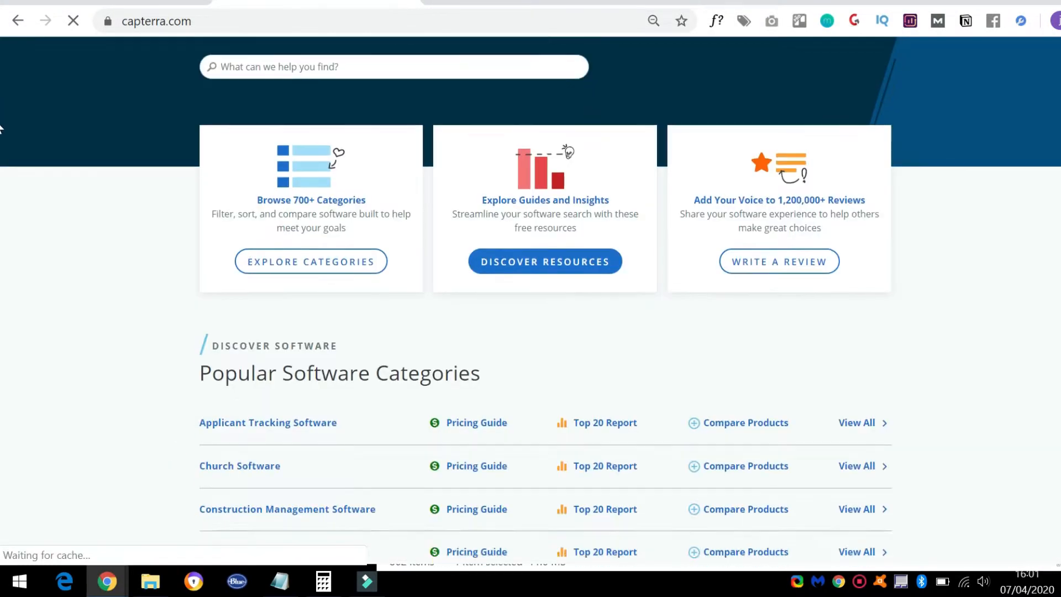
scroll("down", 3)
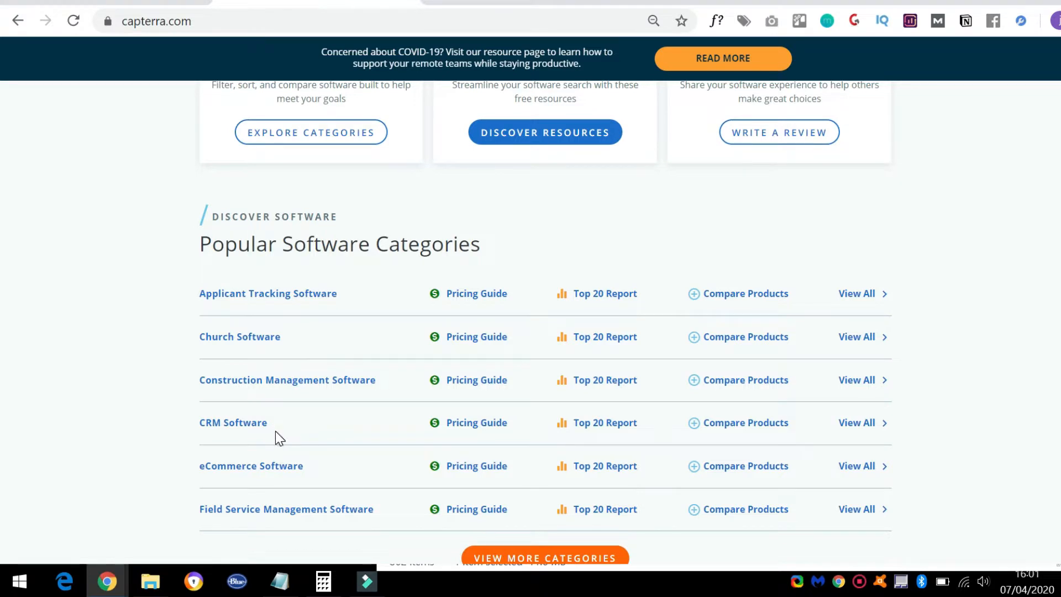
left_click(250, 465)
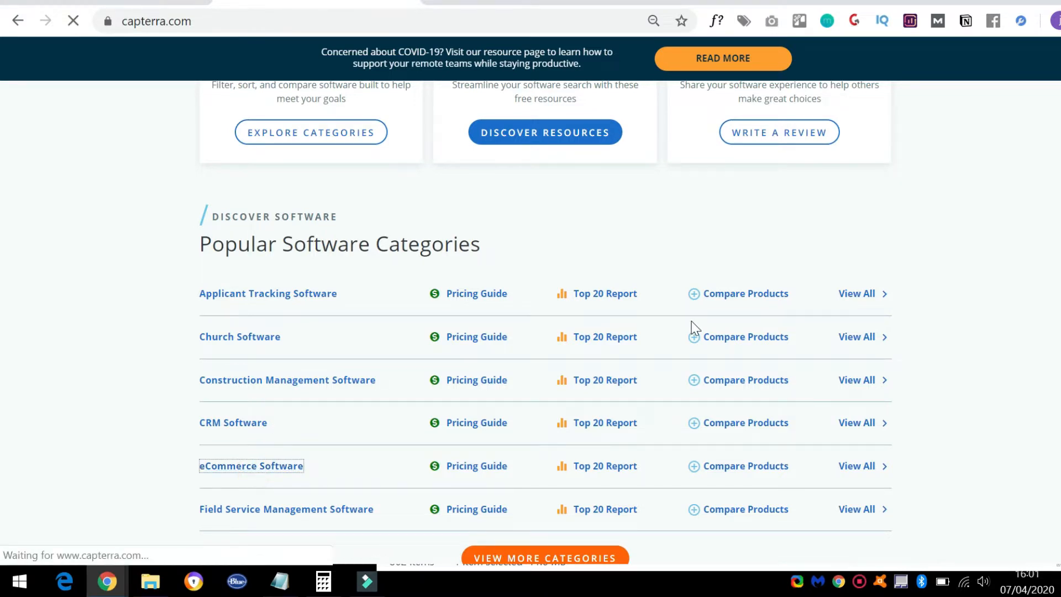
left_click(250, 465)
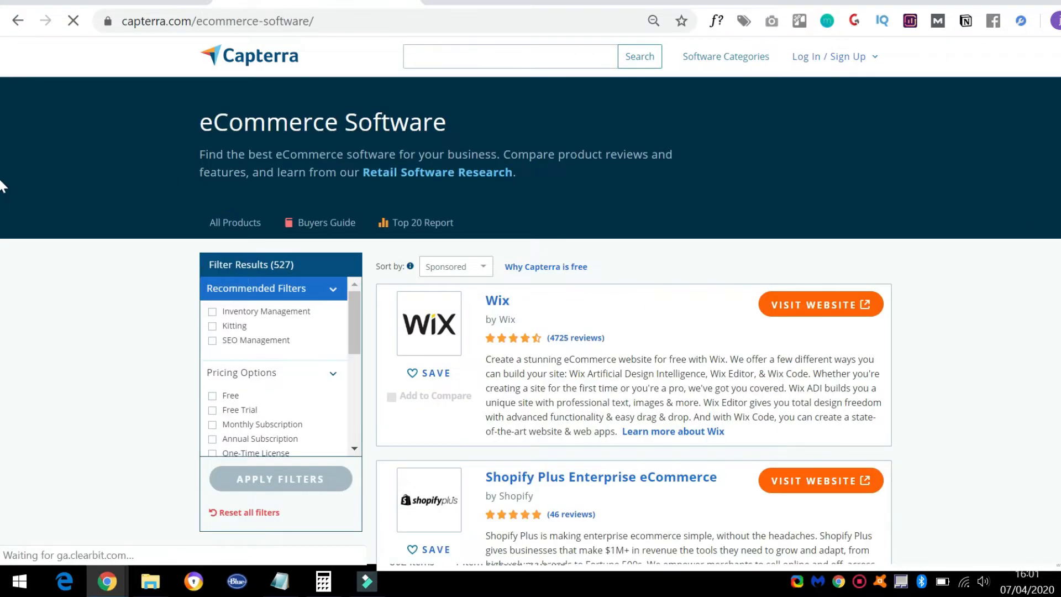
scroll("down", 3)
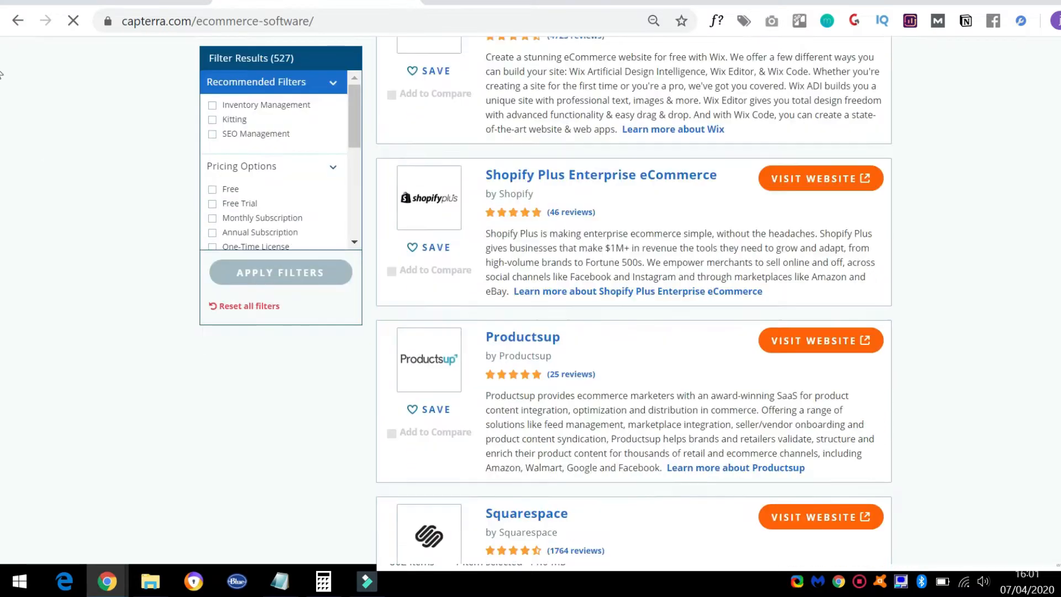
scroll("down", 3)
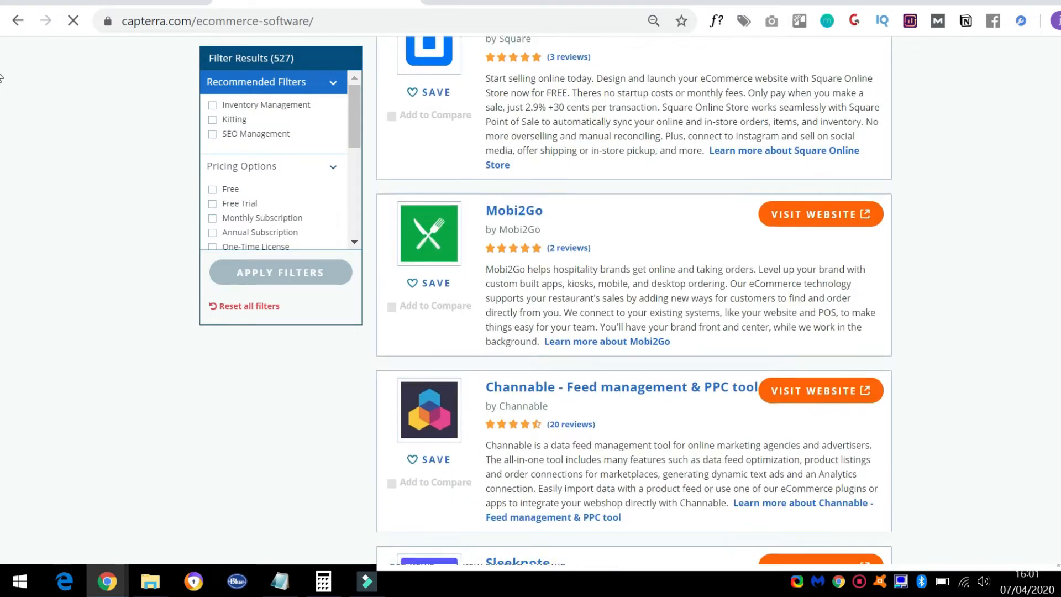
scroll("down", 3)
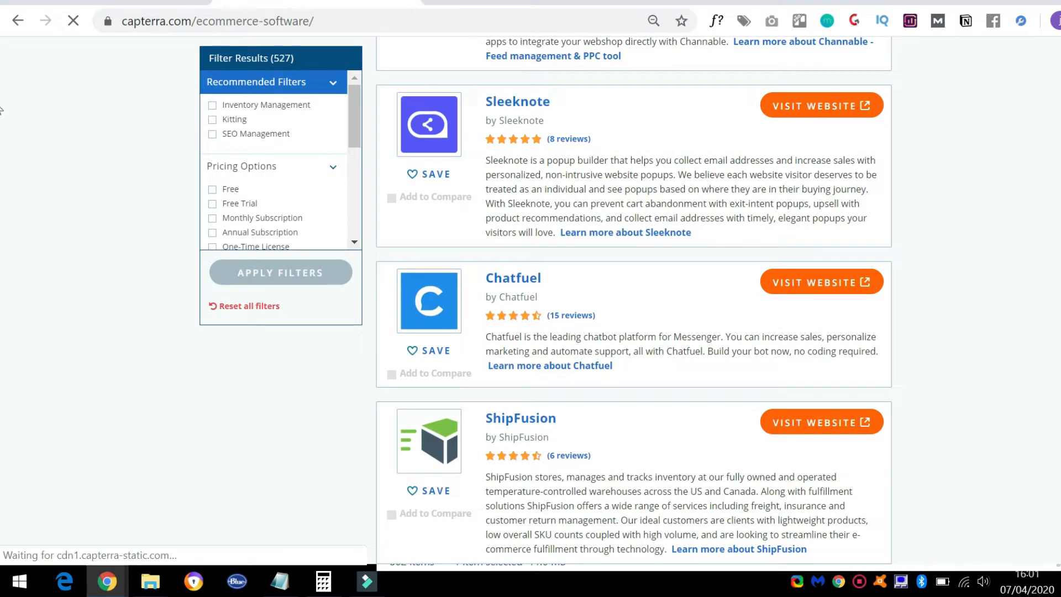
scroll("down", 3)
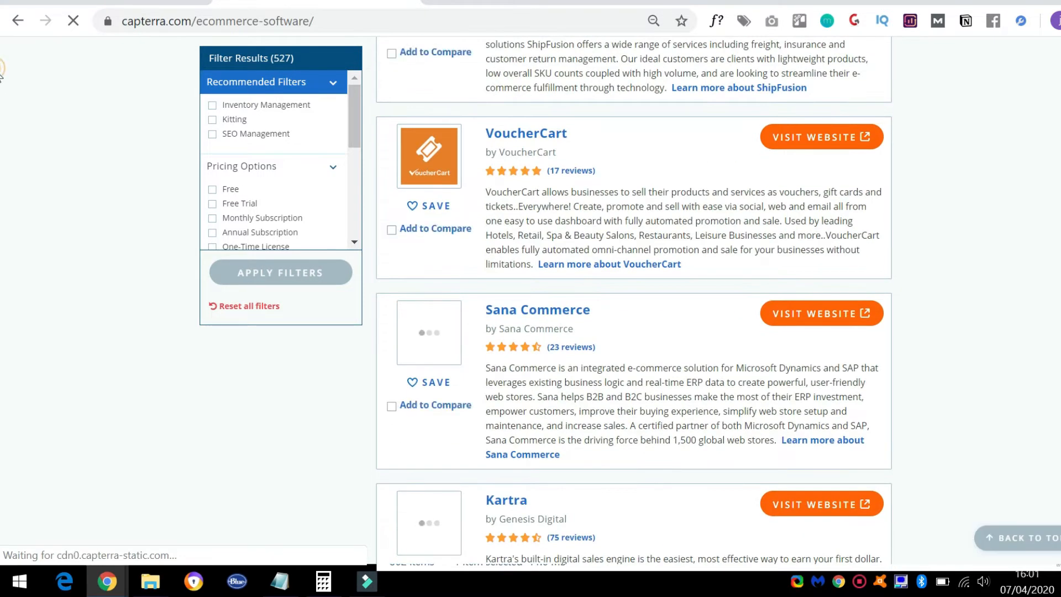
scroll("up", 3)
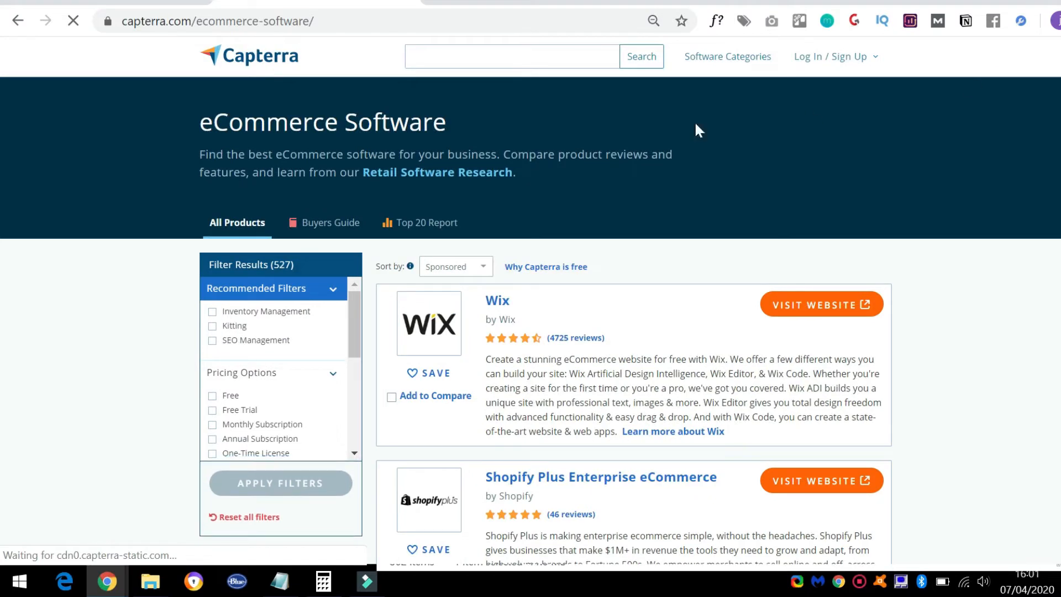
Step: Search Capterra for 'sales funnel'
left_click(512, 56)
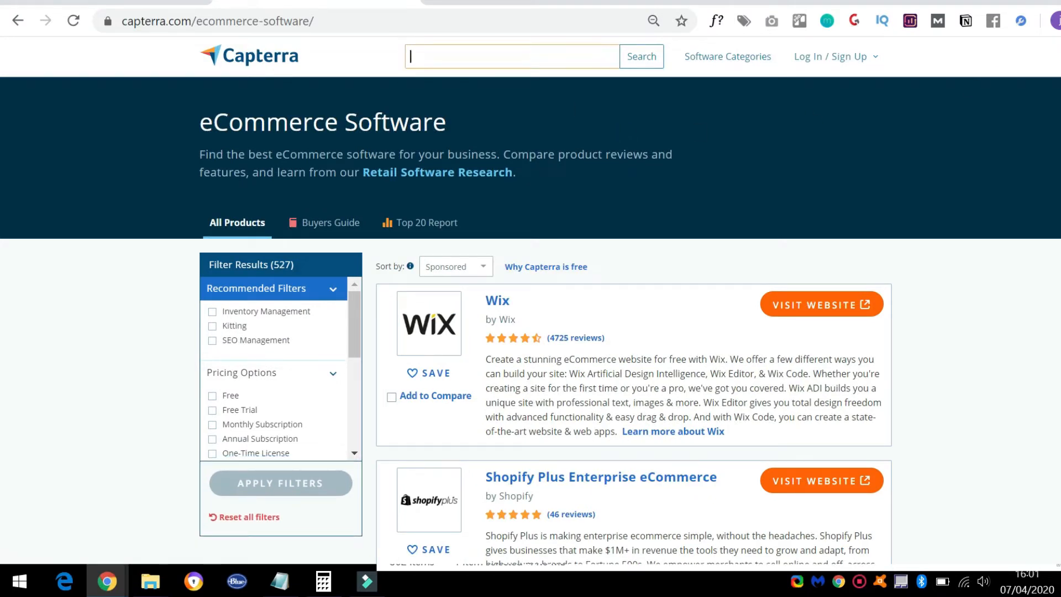
type("sales")
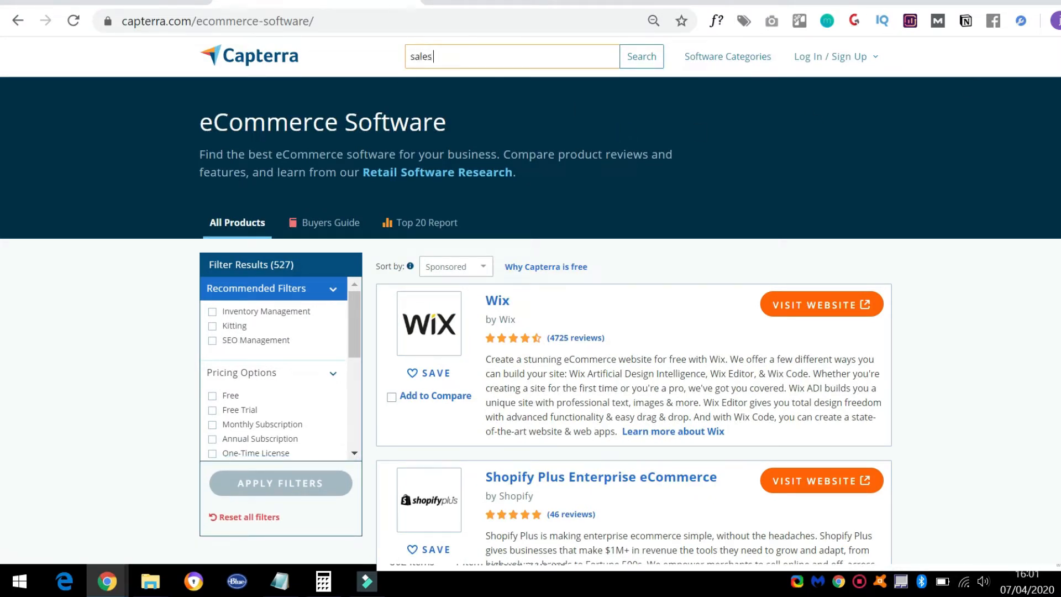
type("funnel")
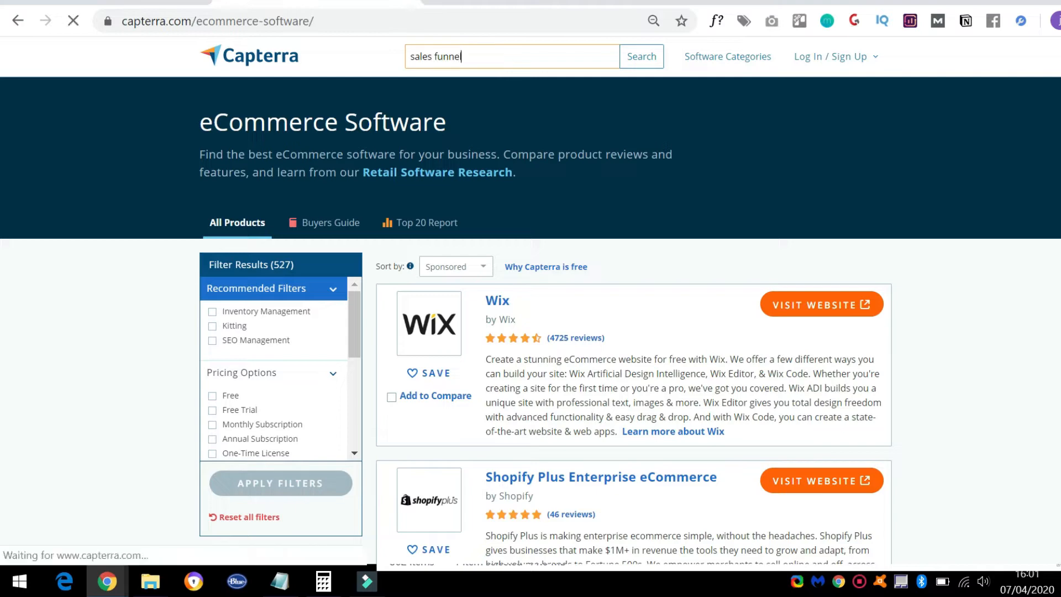
left_click(639, 57)
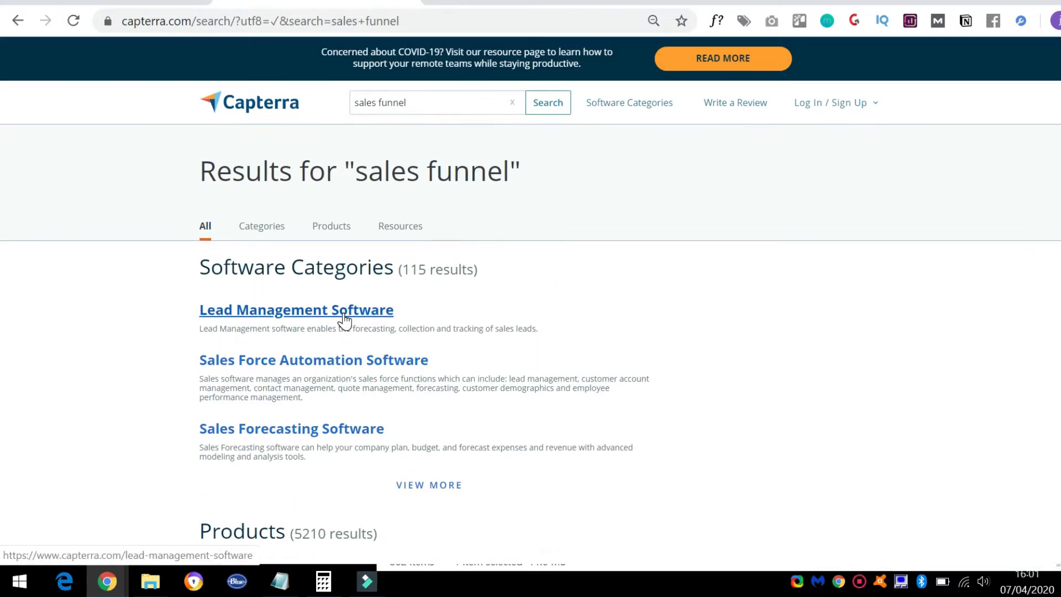
Step: Open the Lead Management Software category and scroll through its listings
left_click(296, 309)
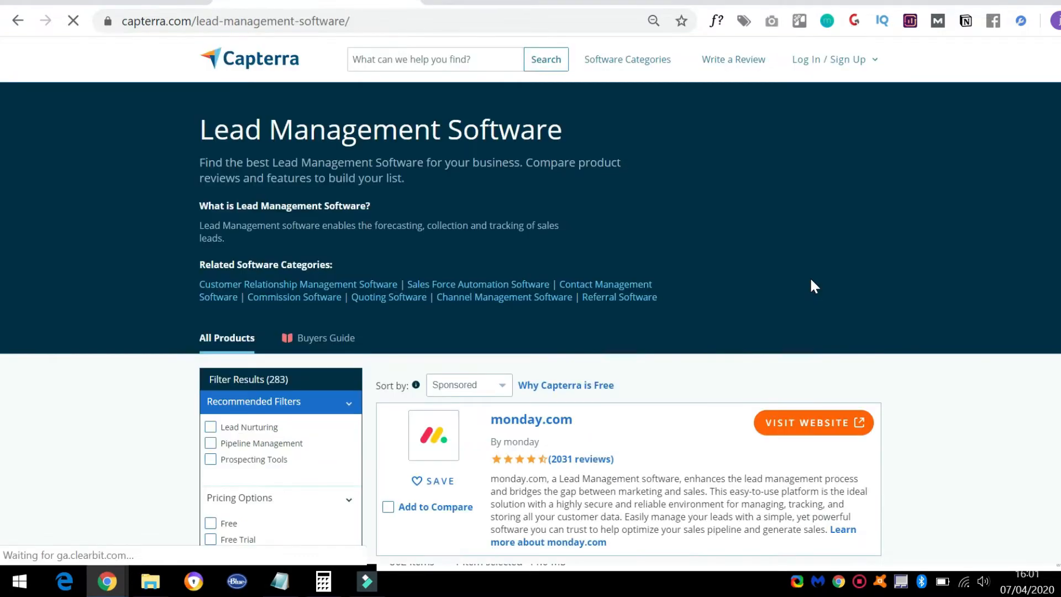
scroll("down", 3)
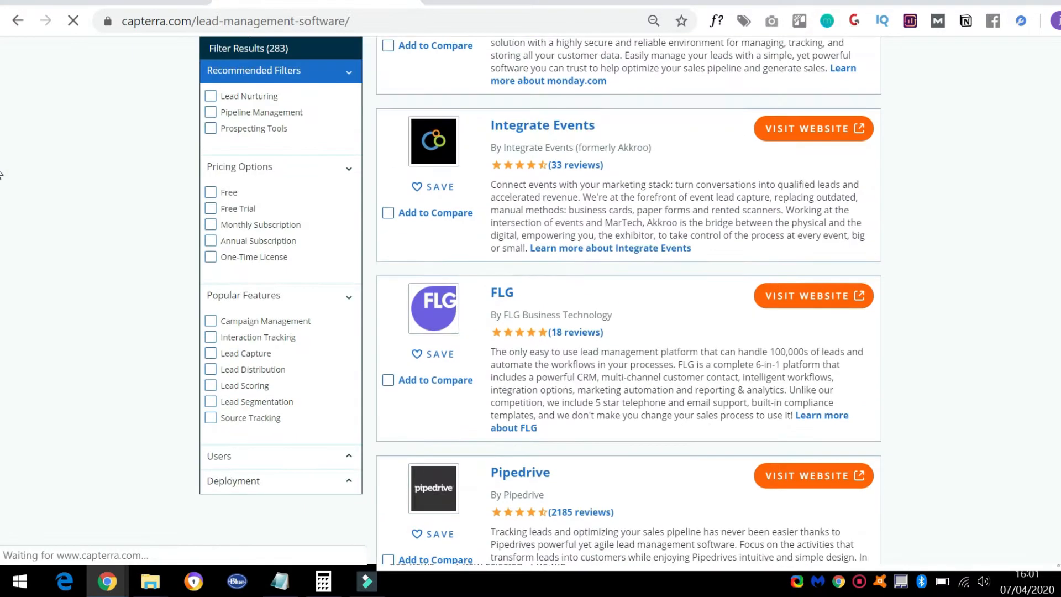
scroll("down", 3)
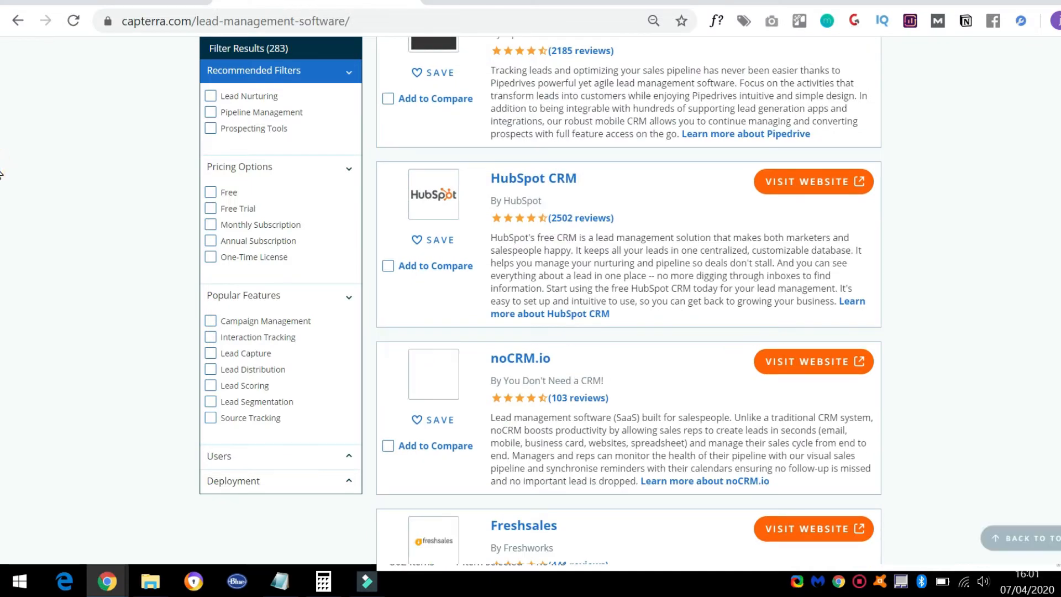
scroll("down", 3)
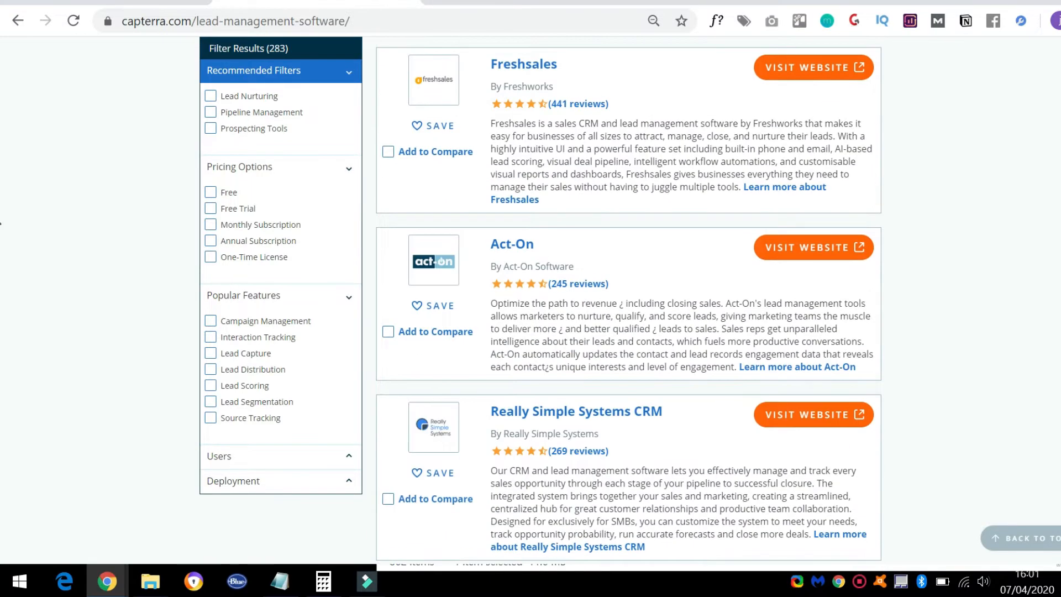
scroll("up", 3)
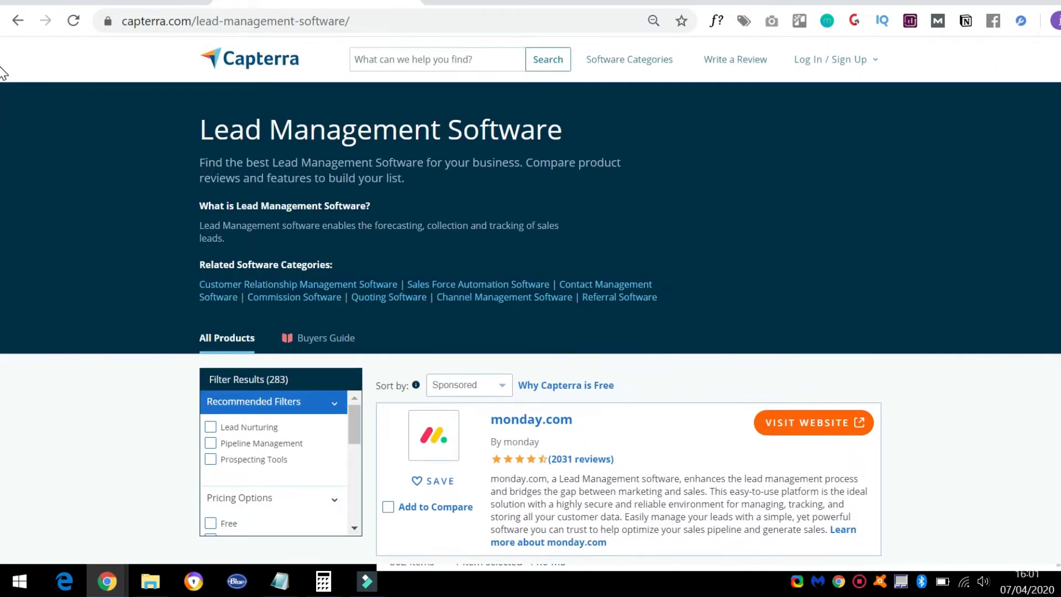
mouse_move(277, 60)
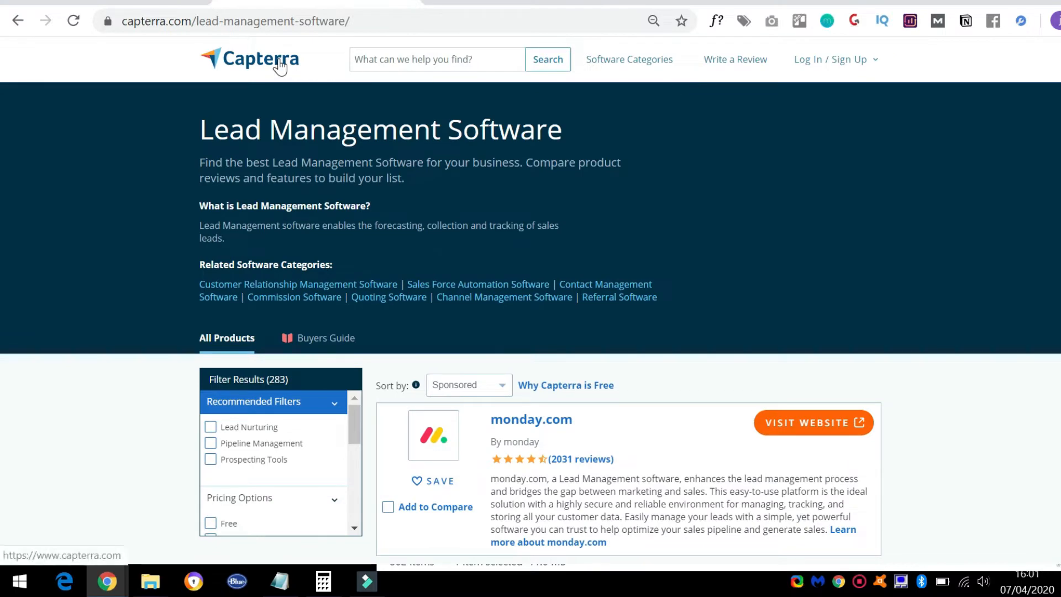
left_click(629, 59)
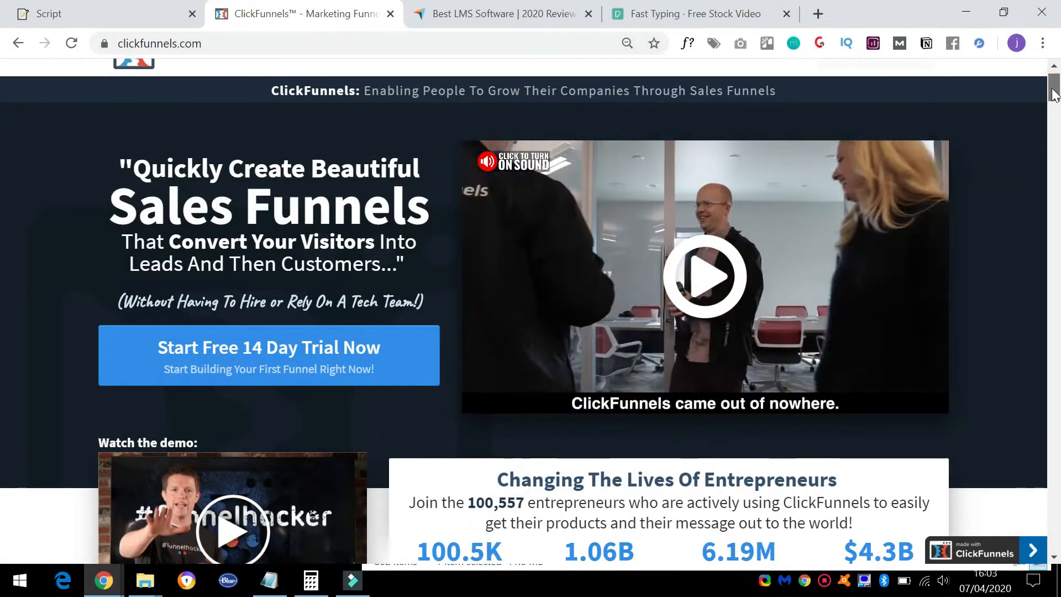
Step: Scroll past the ClickFunnels feature sections to the funnel quiz and choose Non-Profits
scroll("down", 3)
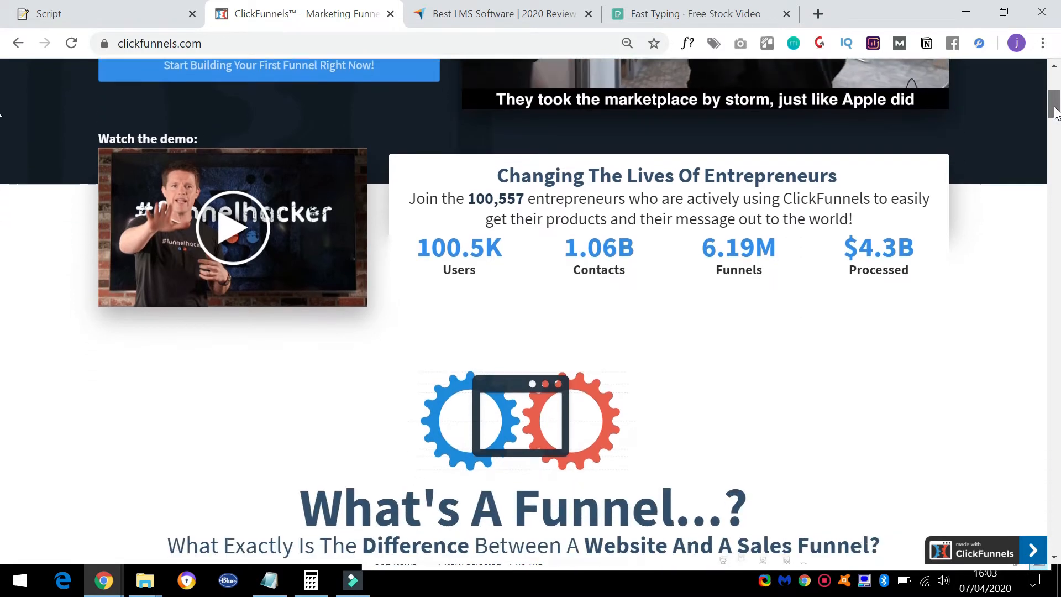
scroll("down", 3)
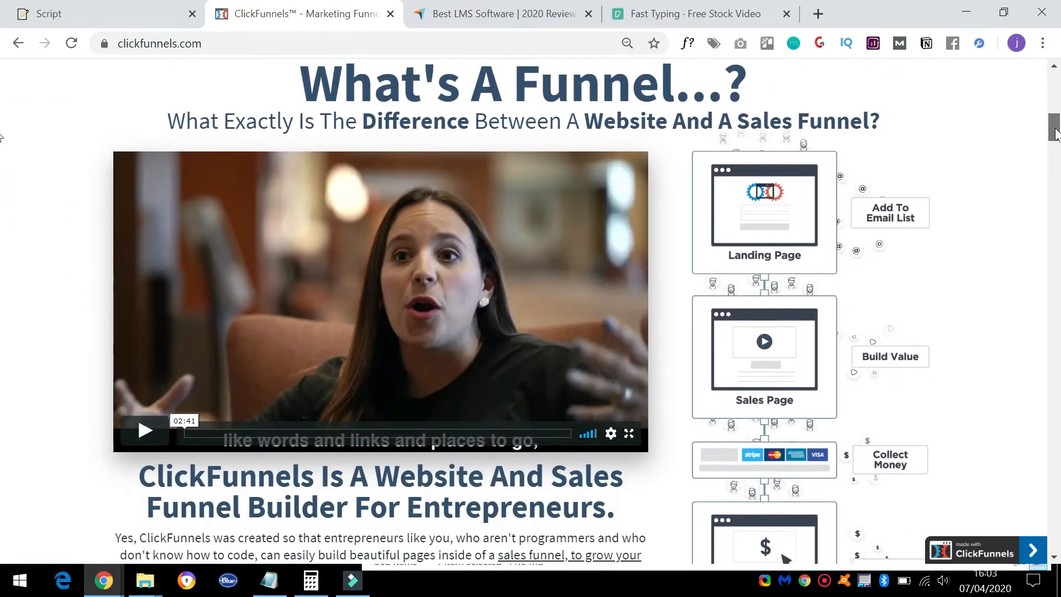
scroll("down", 3)
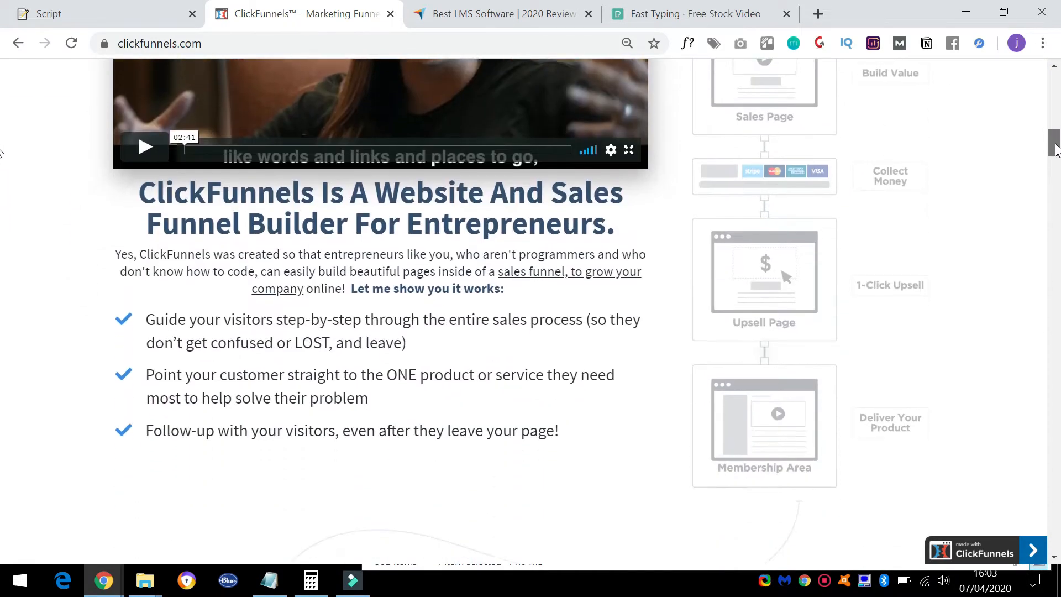
scroll("down", 3)
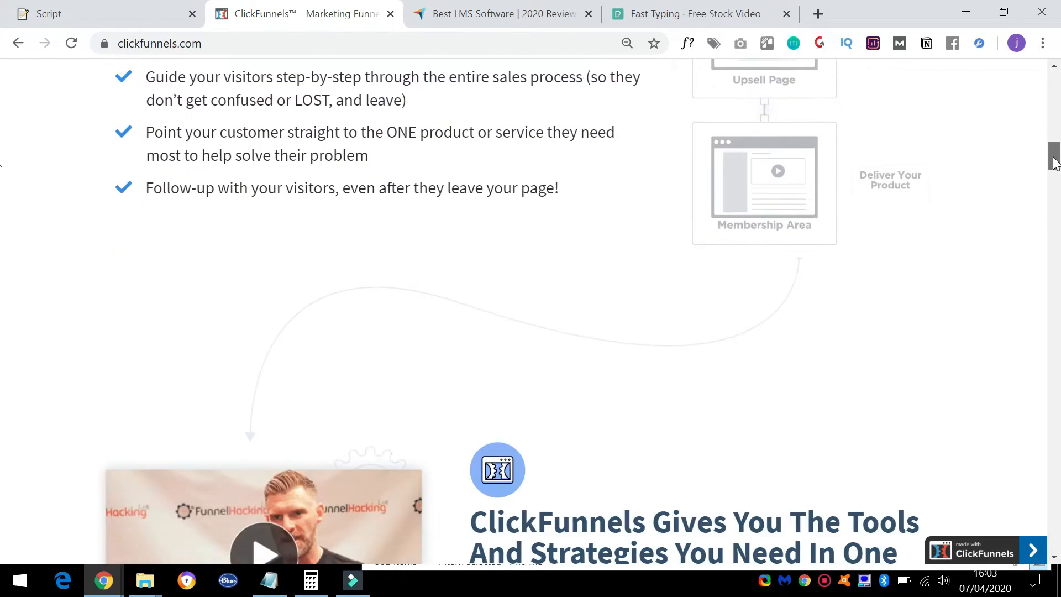
scroll("down", 3)
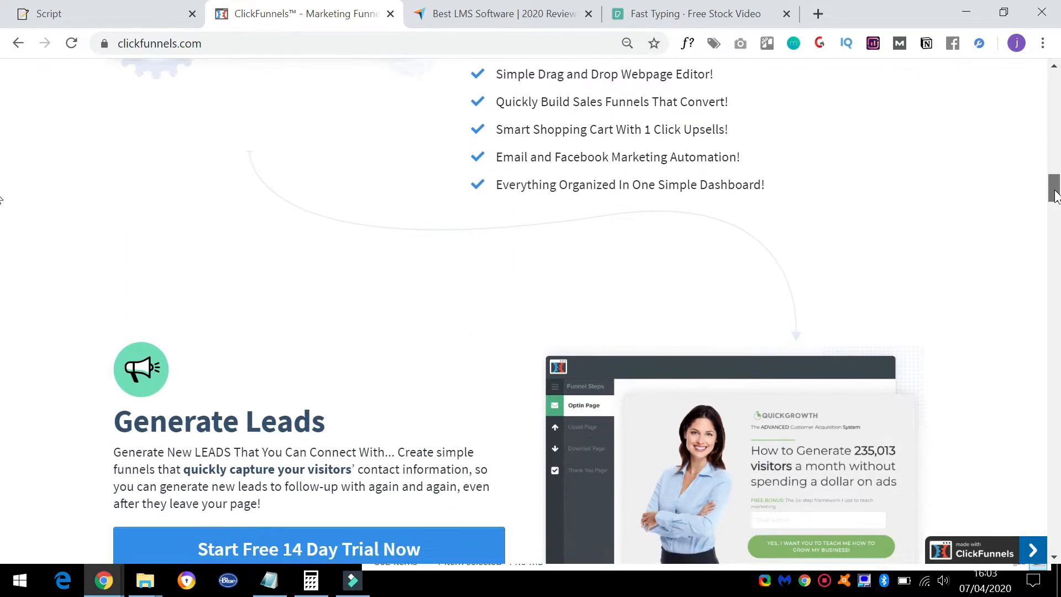
scroll("down", 3)
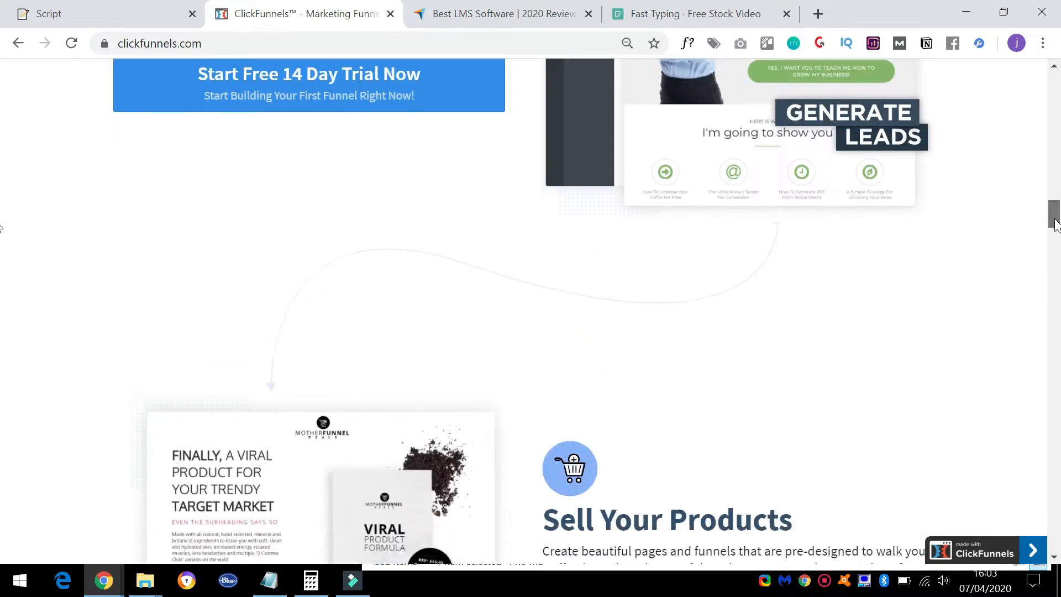
scroll("down", 3)
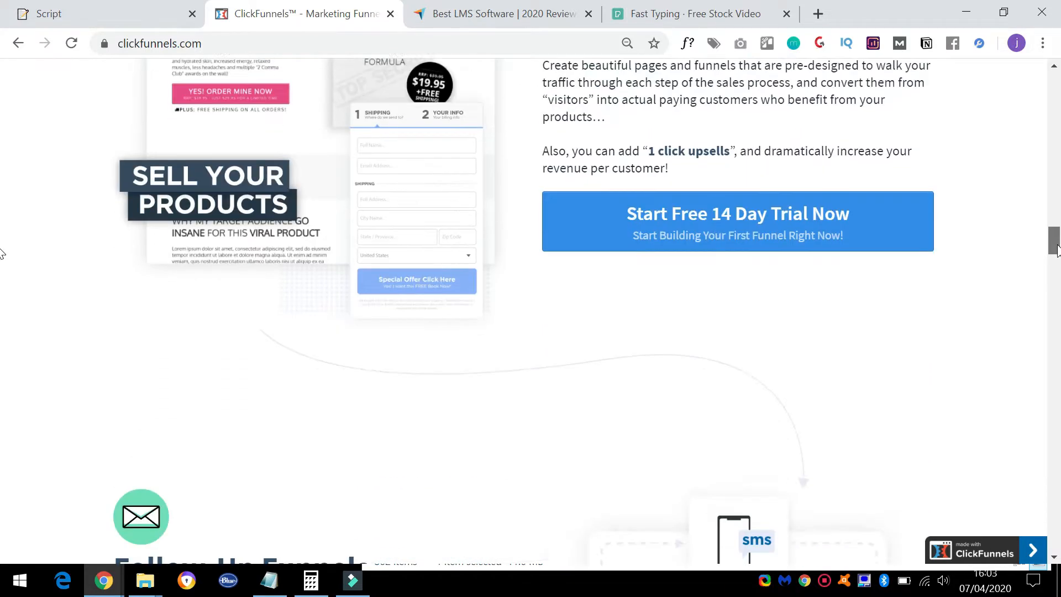
scroll("down", 3)
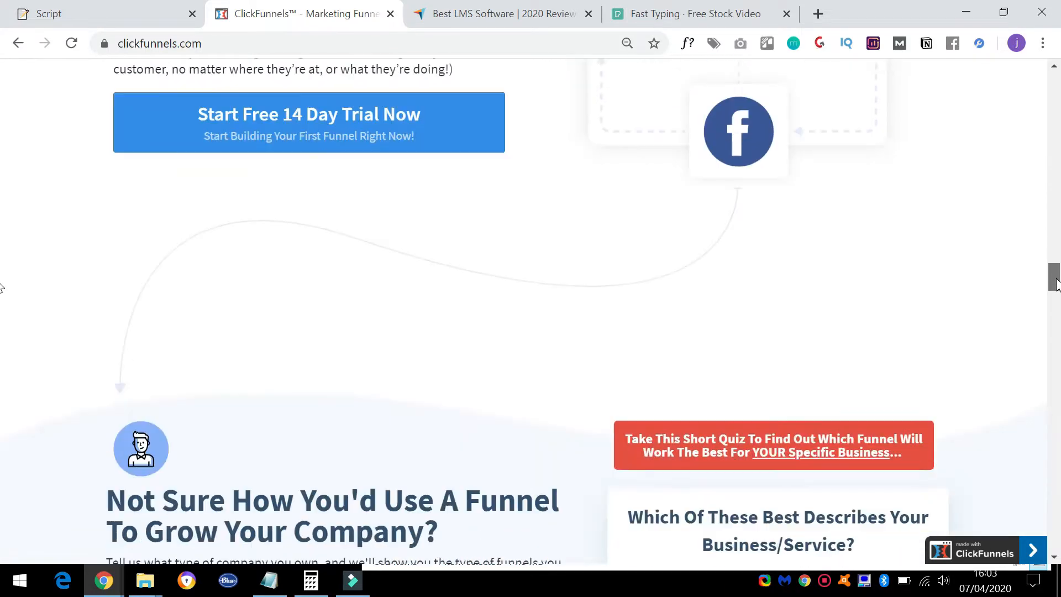
scroll("down", 3)
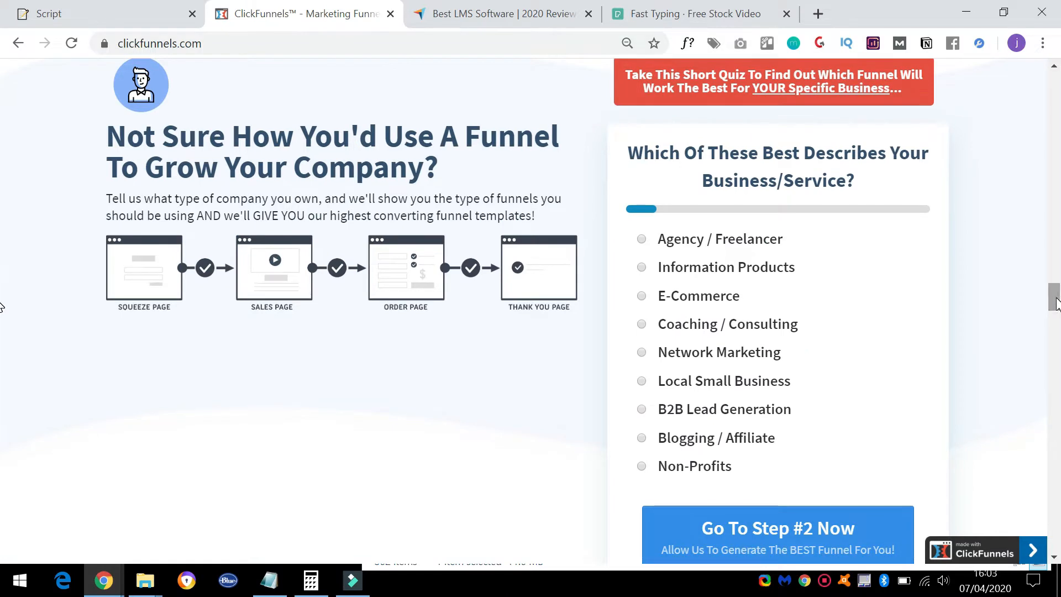
left_click(724, 266)
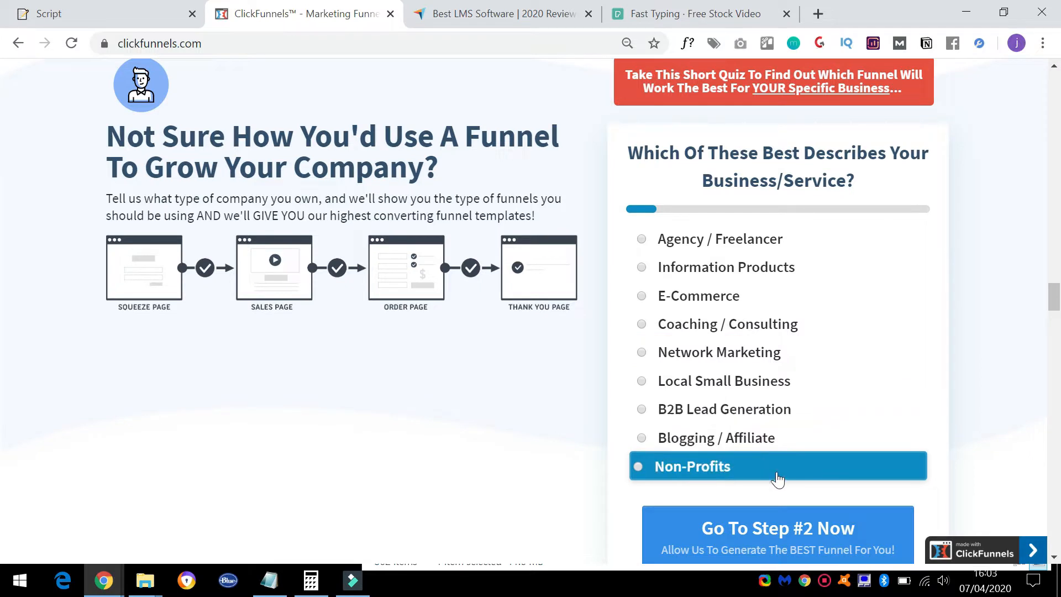
mouse_move(779, 483)
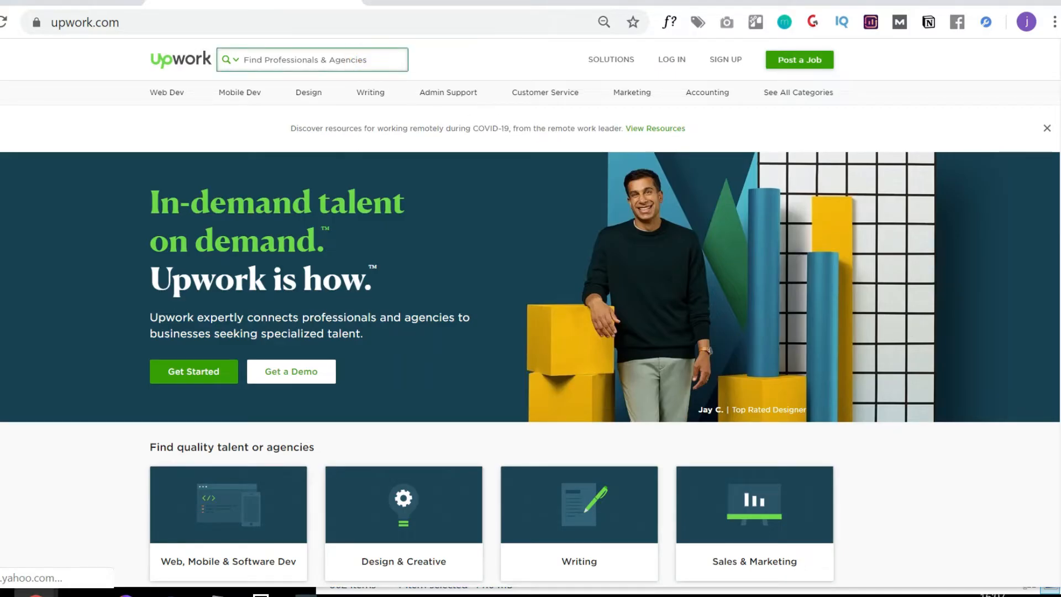
Step: Search Upwork freelancers for 'sales funnel' and scroll through the resulting profiles
type("sales g")
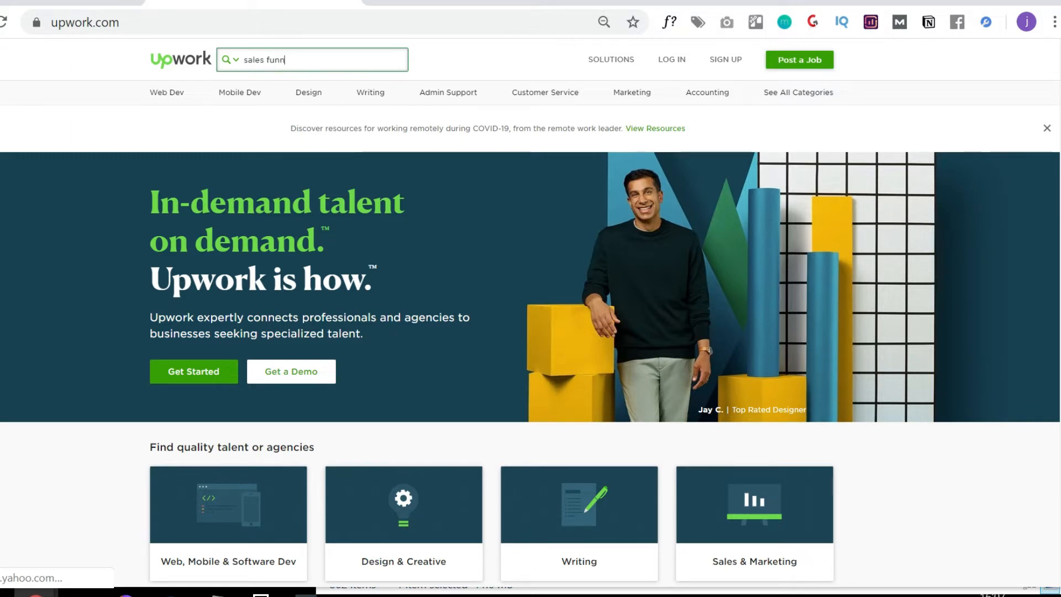
type("el")
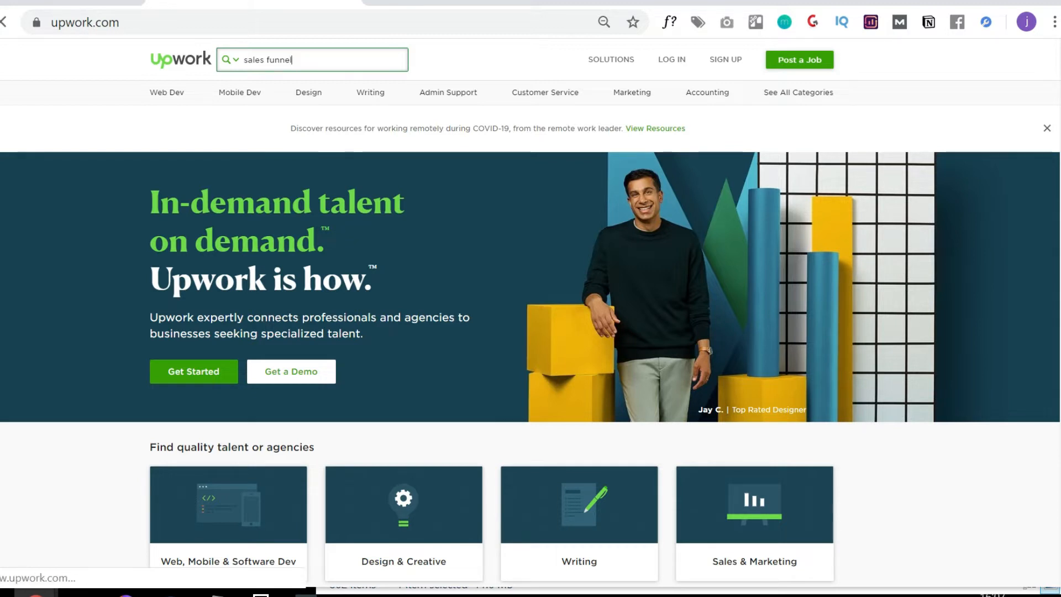
key("Return")
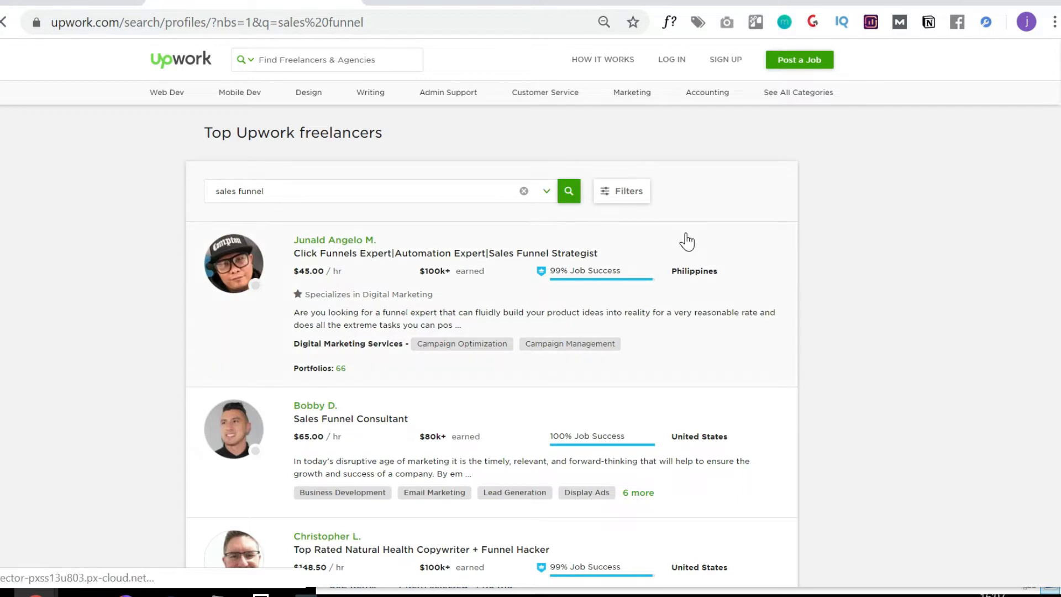
scroll("down", 3)
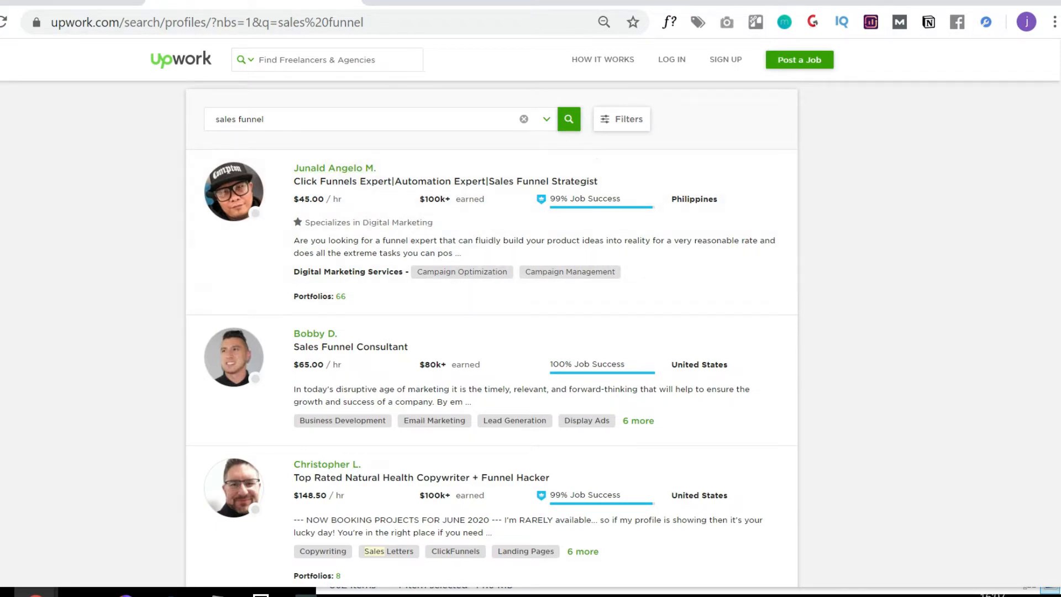
scroll("down", 3)
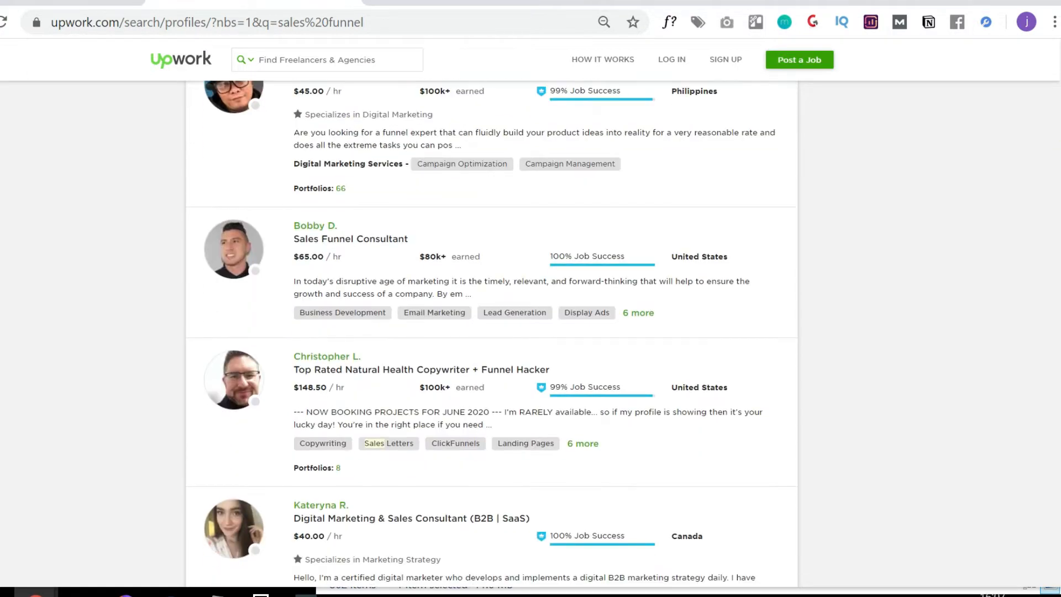
scroll("down", 3)
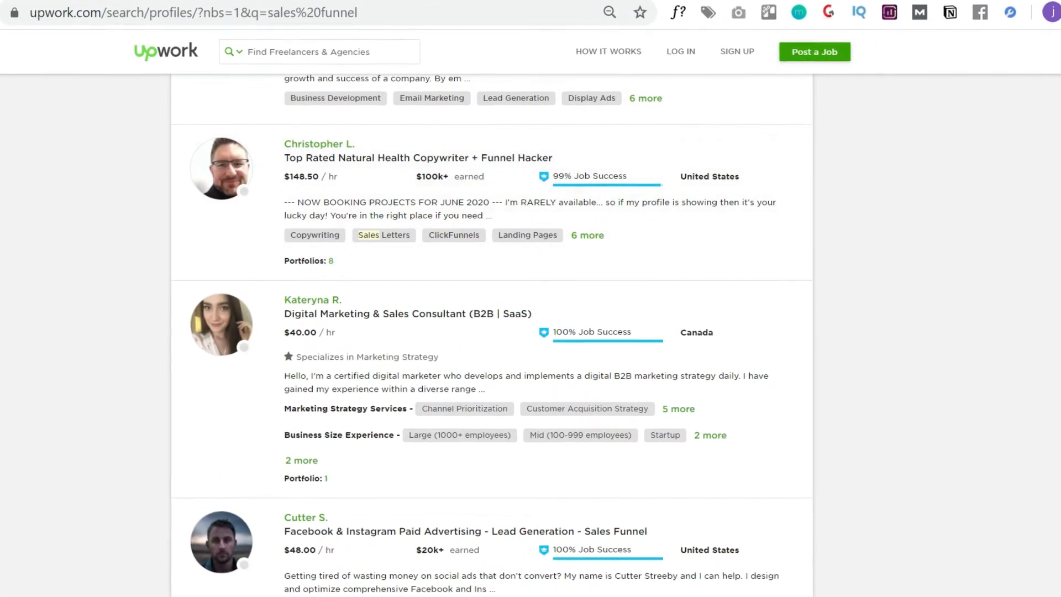
scroll("down", 3)
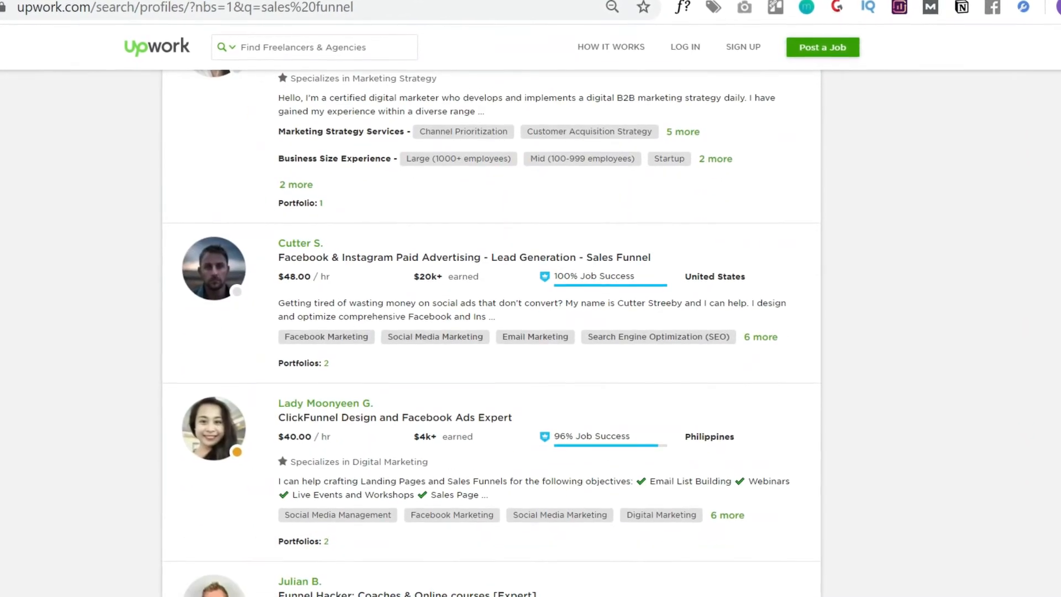
scroll("down", 3)
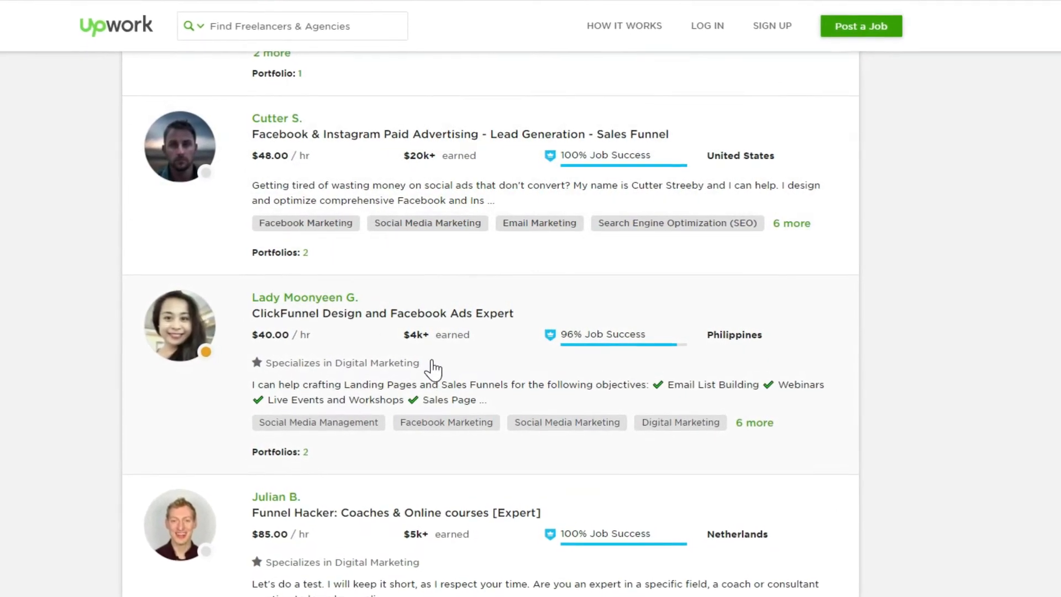
scroll("down", 3)
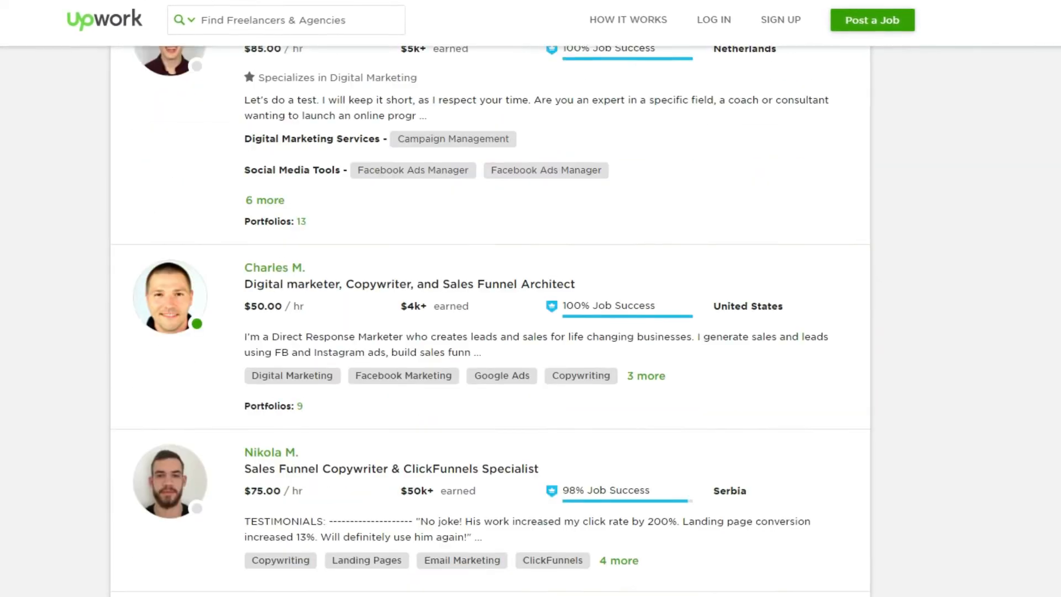
scroll("up", 3)
type("clickfunnels suppo")
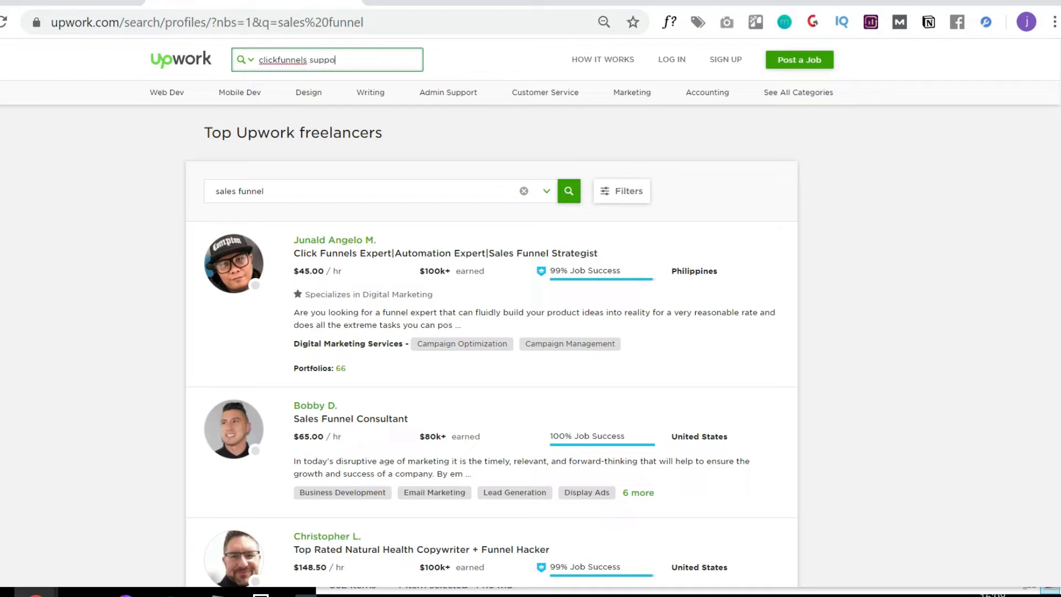
Step: Search Upwork for 'clickfunnels support' and scroll to the end of the first results page
type("rt")
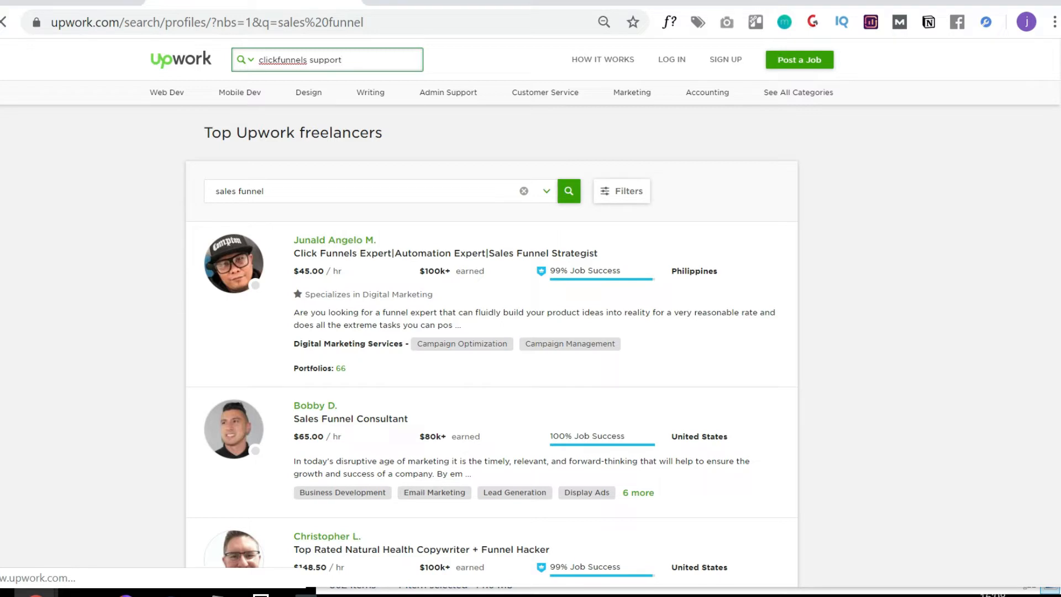
left_click(567, 190)
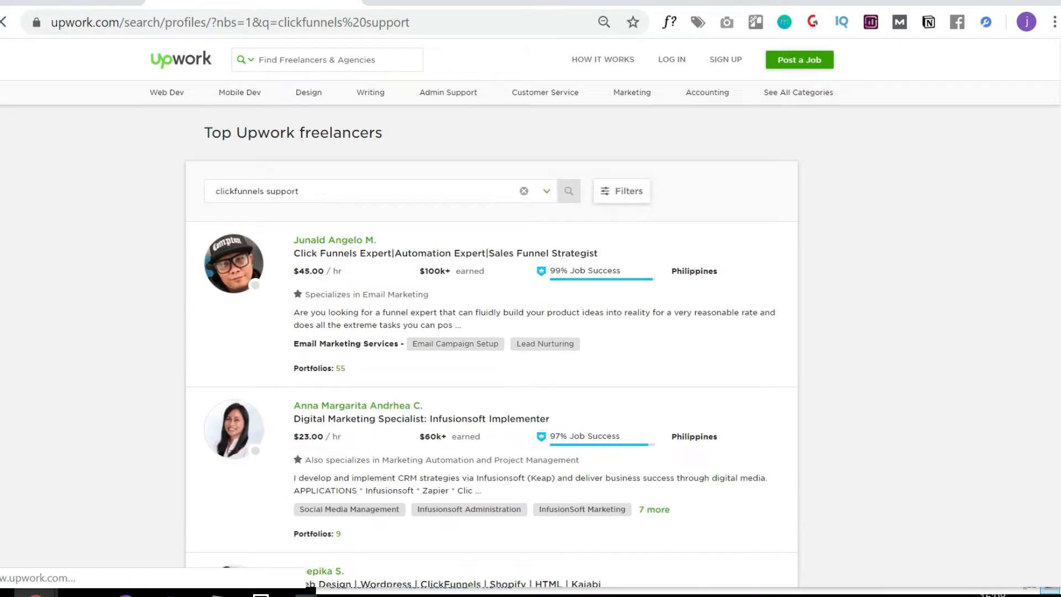
left_click(568, 191)
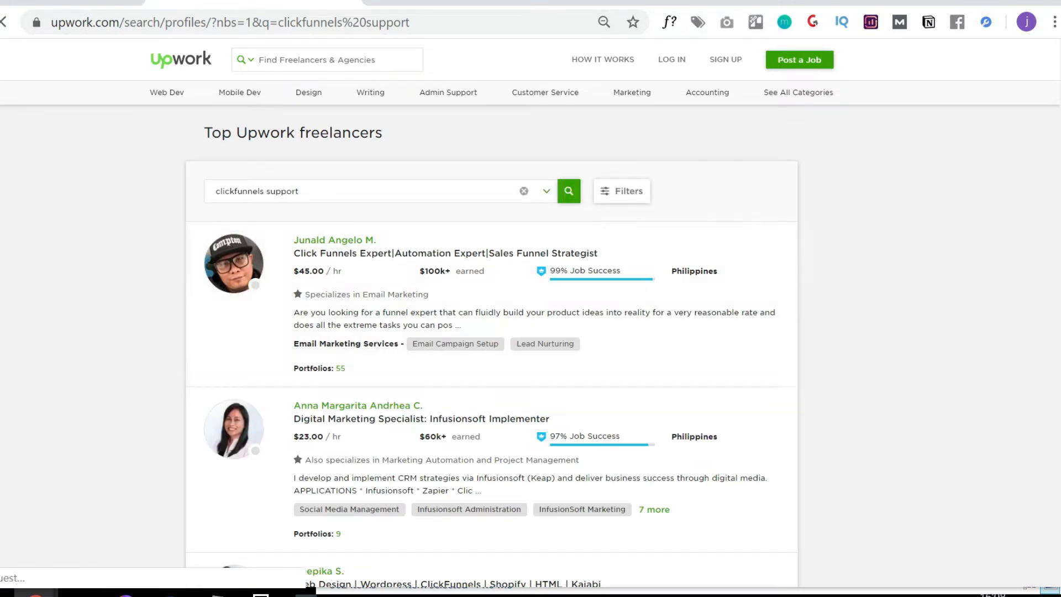
scroll("down", 3)
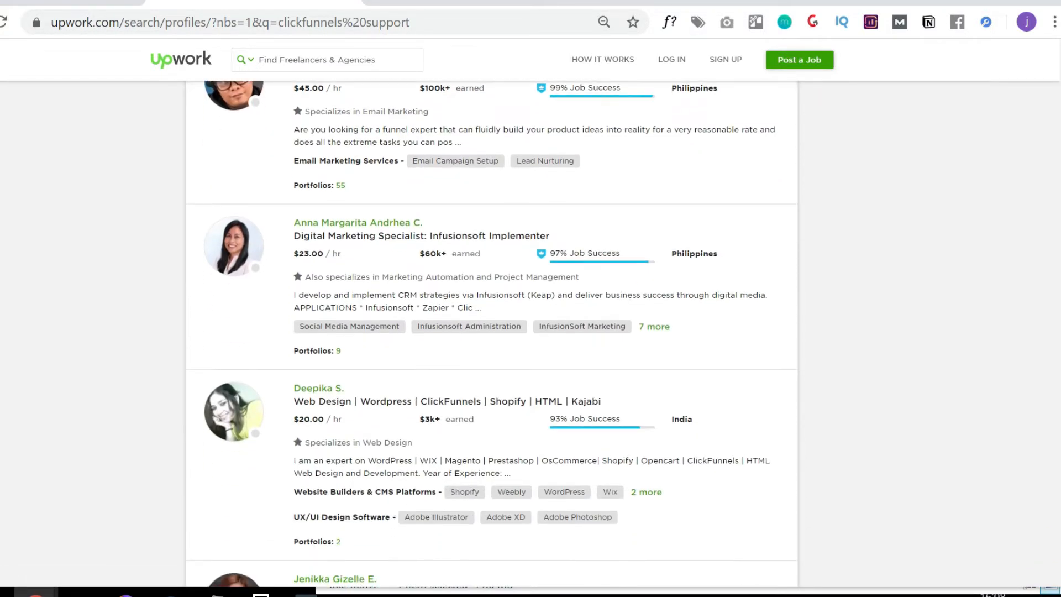
scroll("down", 3)
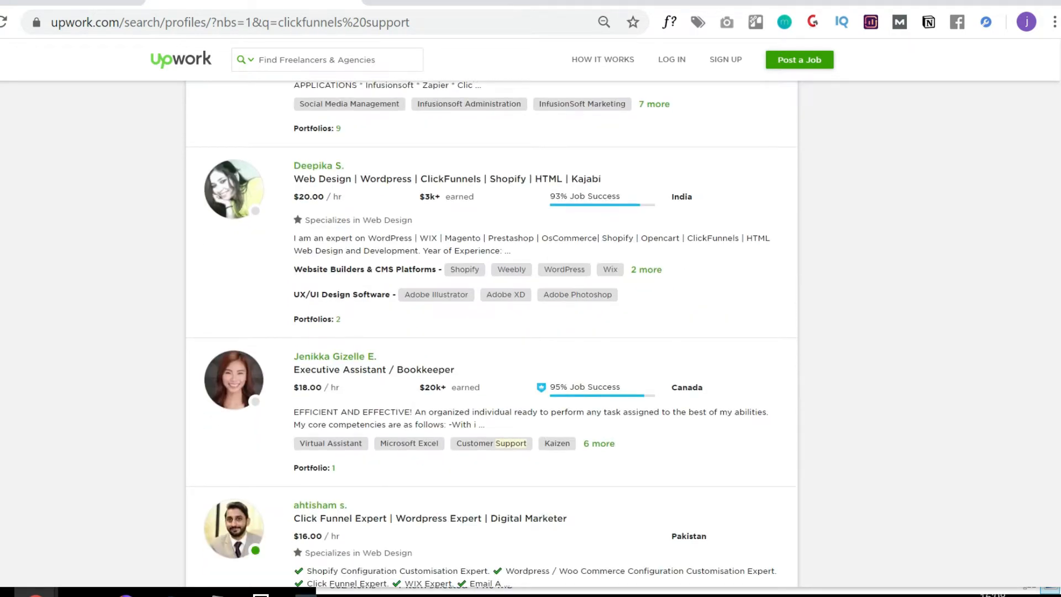
scroll("down", 3)
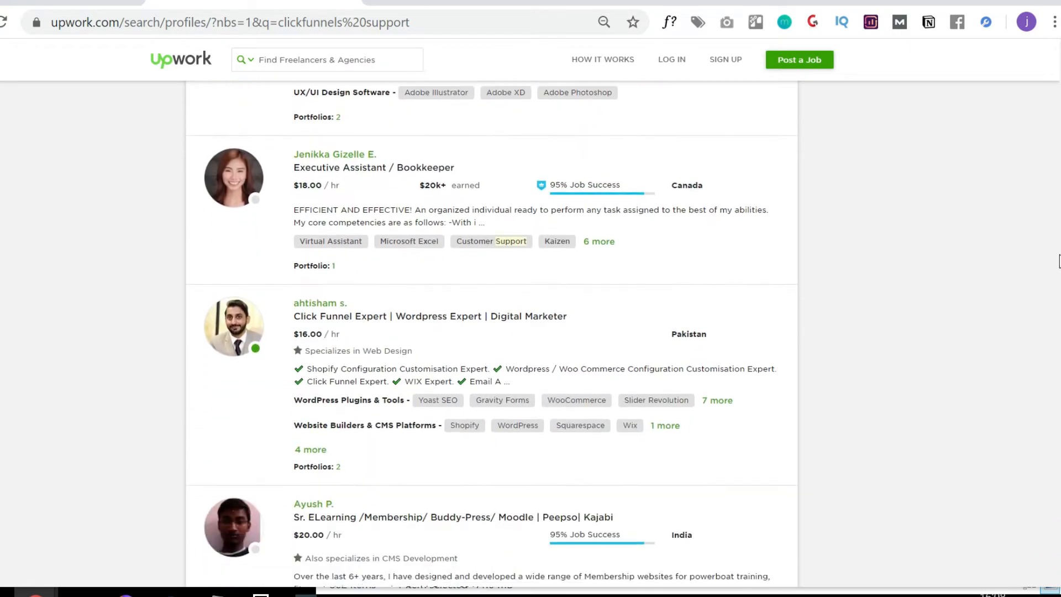
scroll("down", 3)
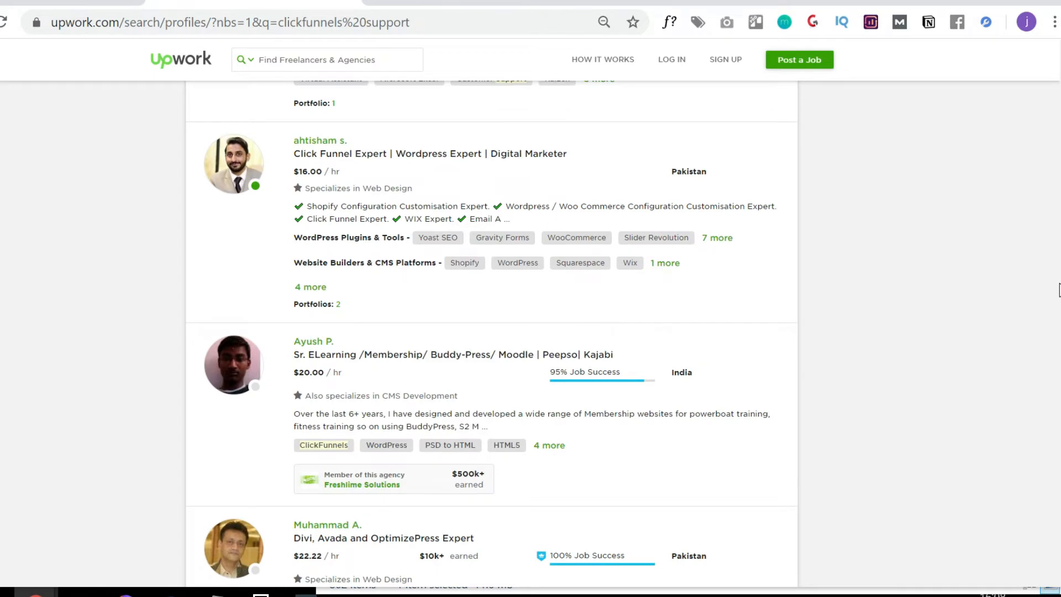
scroll("down", 3)
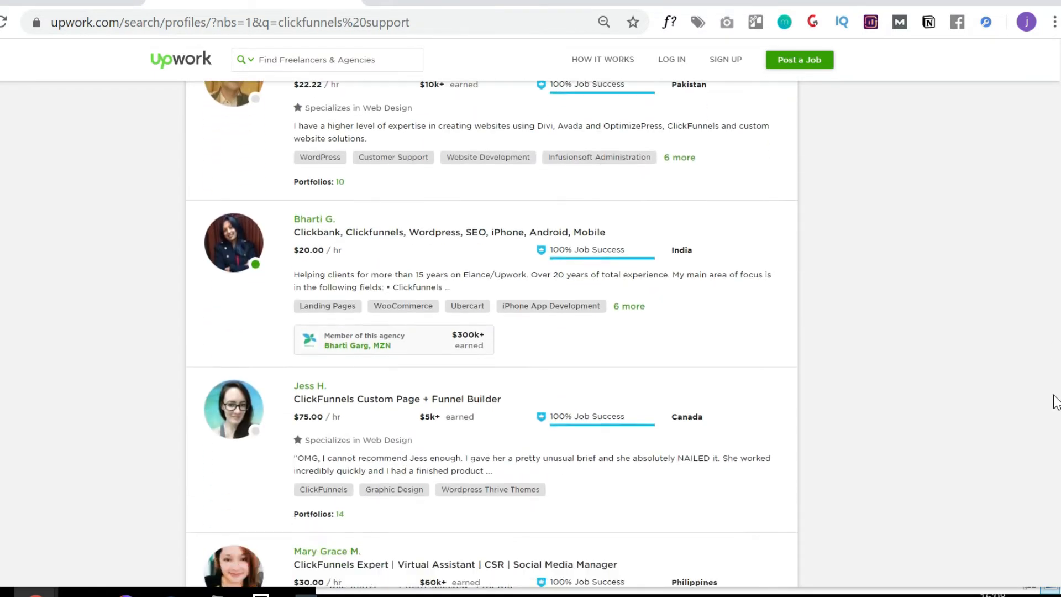
scroll("down", 3)
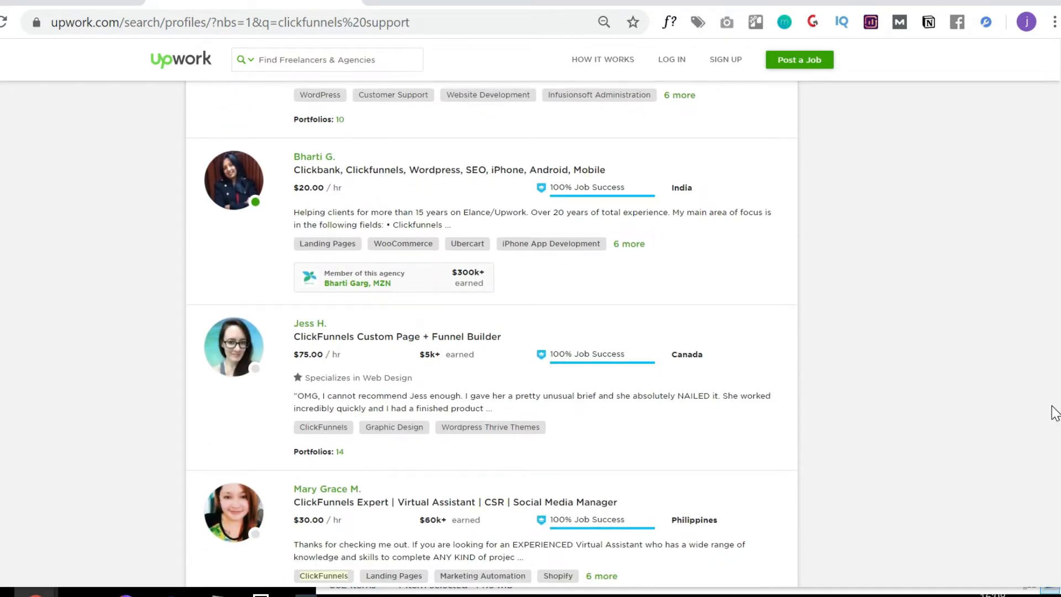
scroll("down", 3)
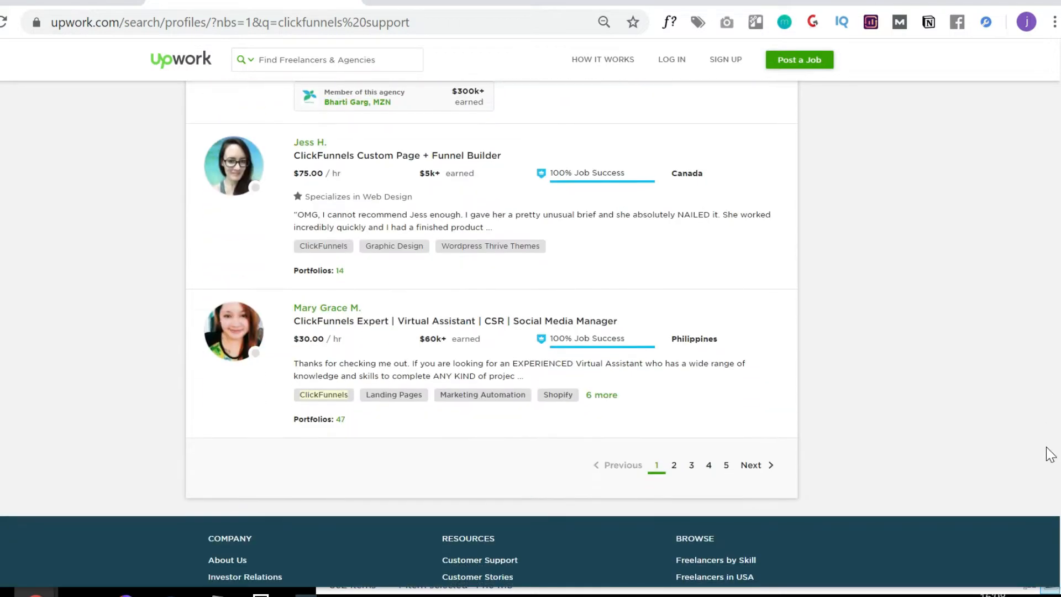
mouse_move(384, 222)
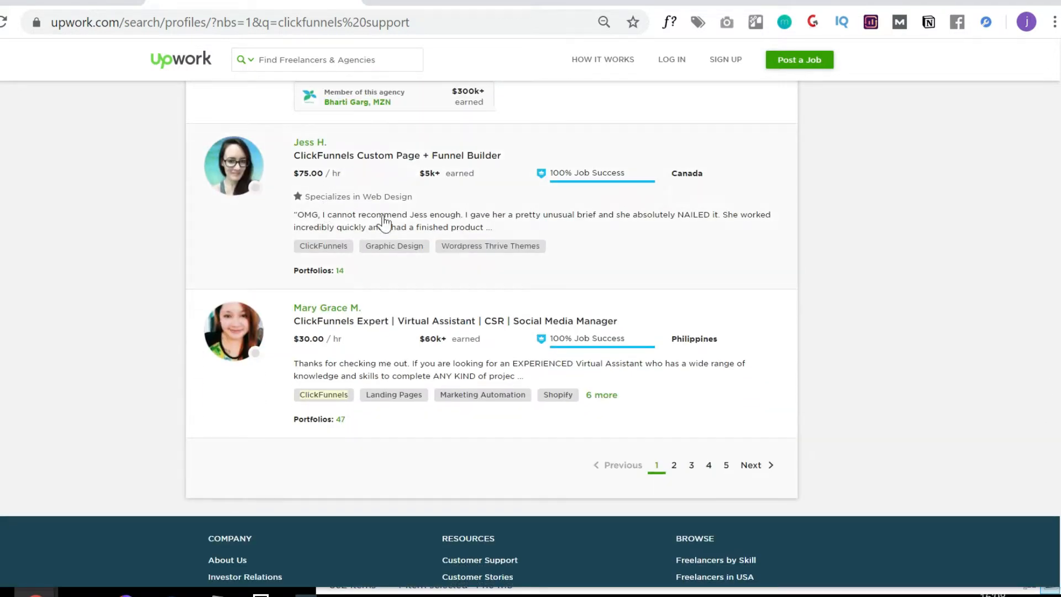
mouse_move(112, 290)
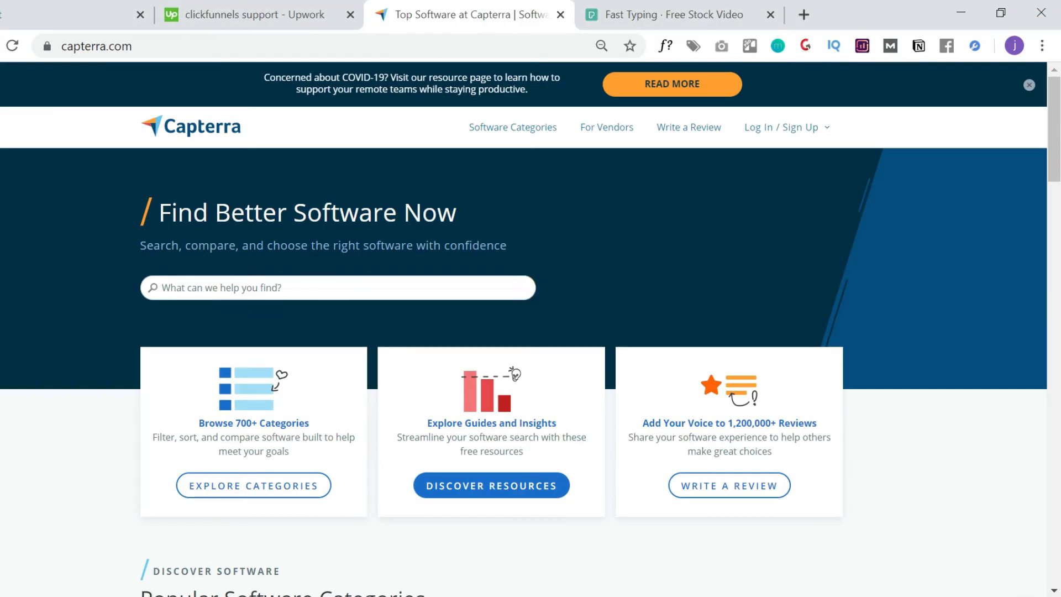
Step: Search Google for 'thinkific affiliate' and open Become a Thinkific Affiliate in a new tab
type("thinkific")
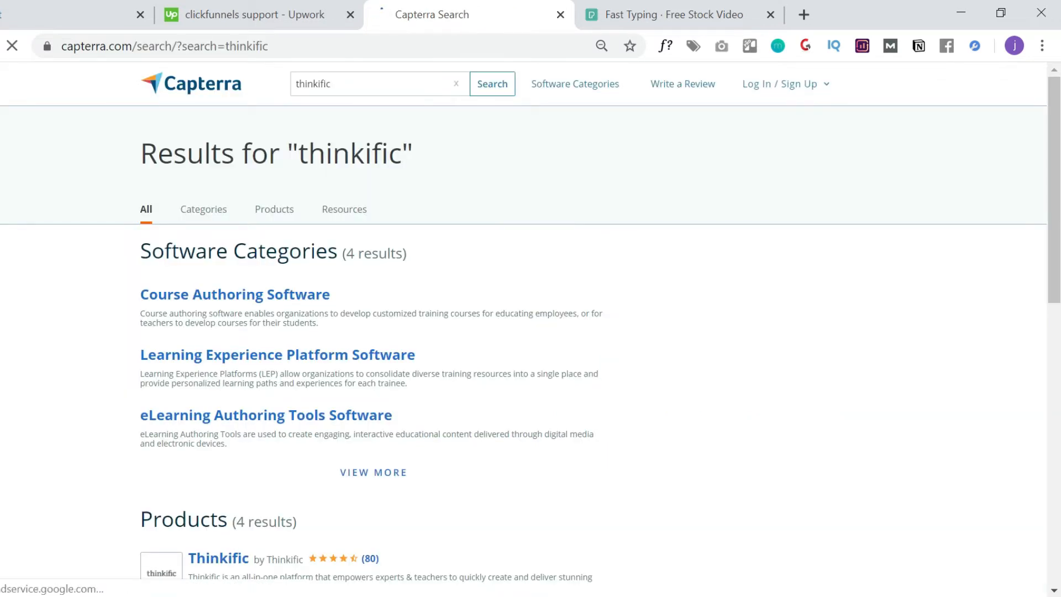
scroll("down", 3)
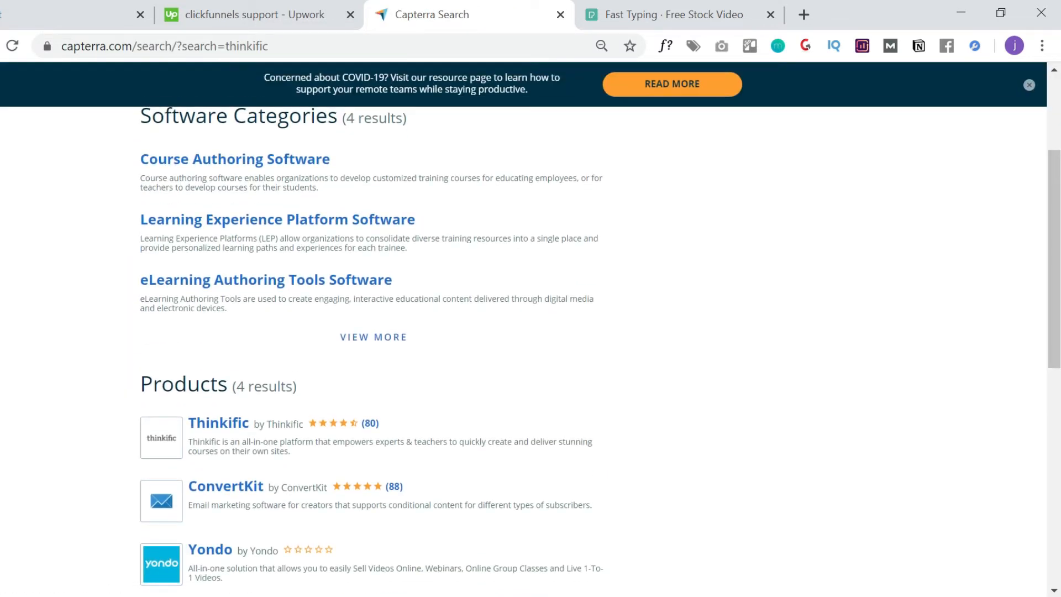
left_click(803, 14)
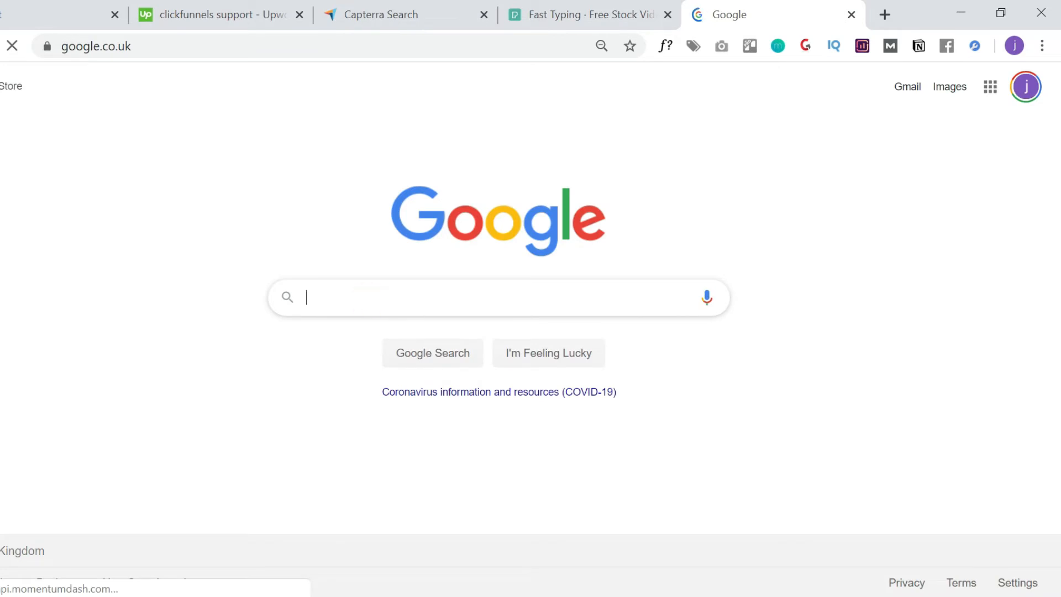
type("thinkific aff")
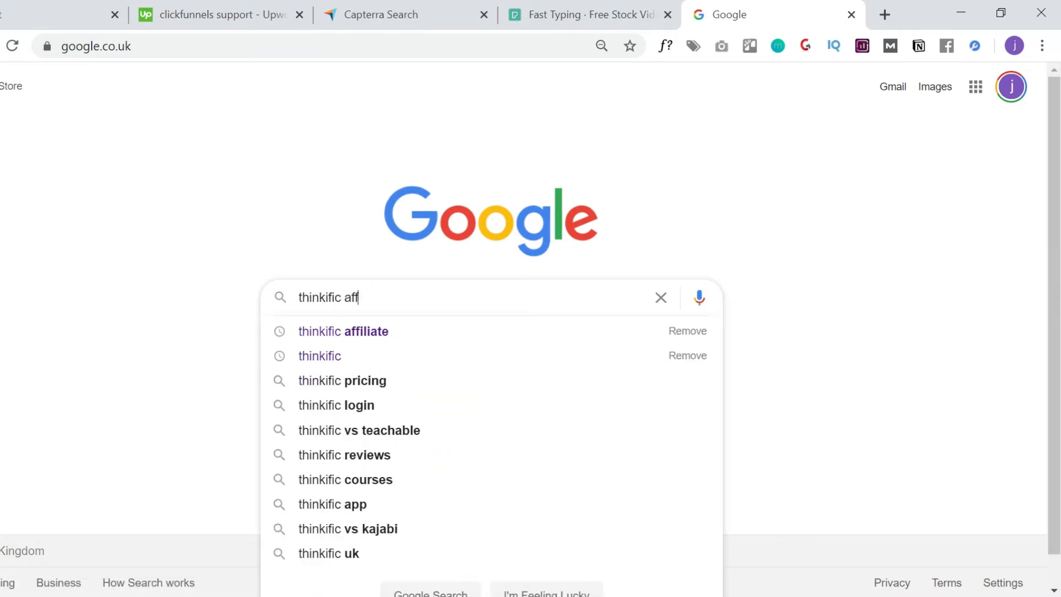
left_click(342, 331)
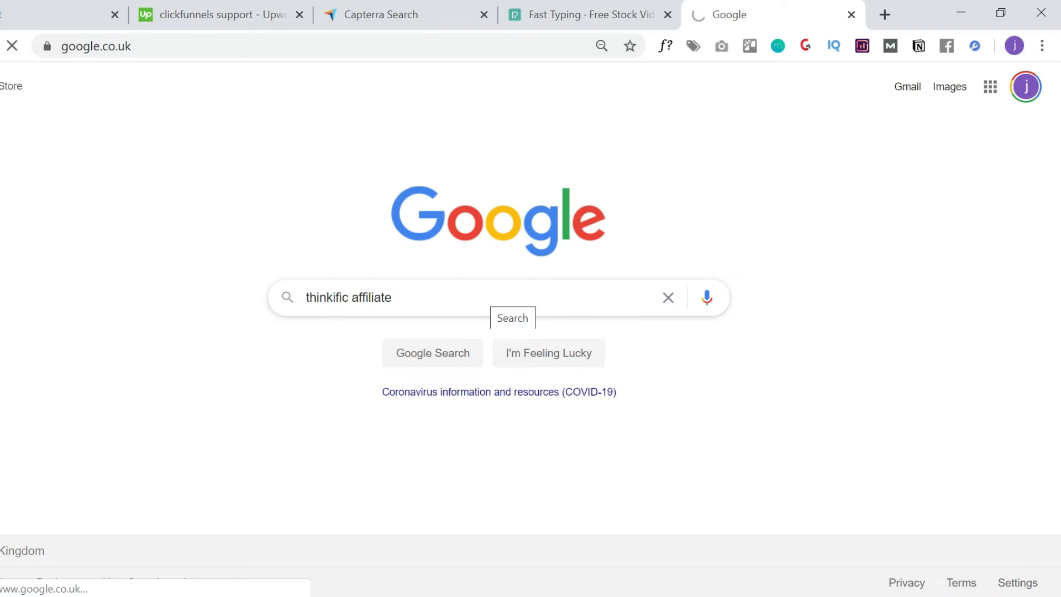
mouse_move(484, 301)
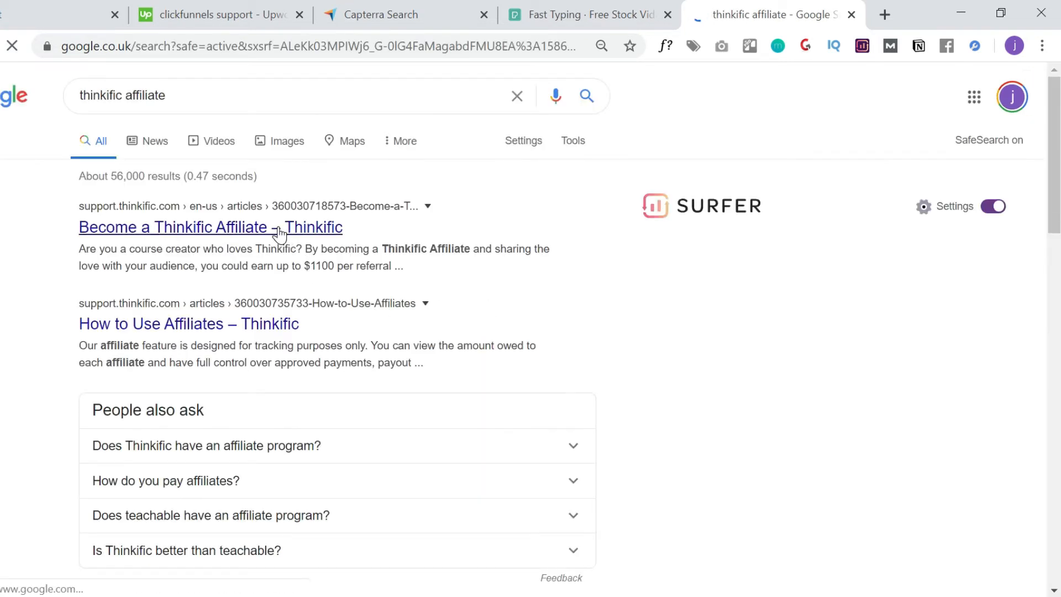
left_click(210, 227)
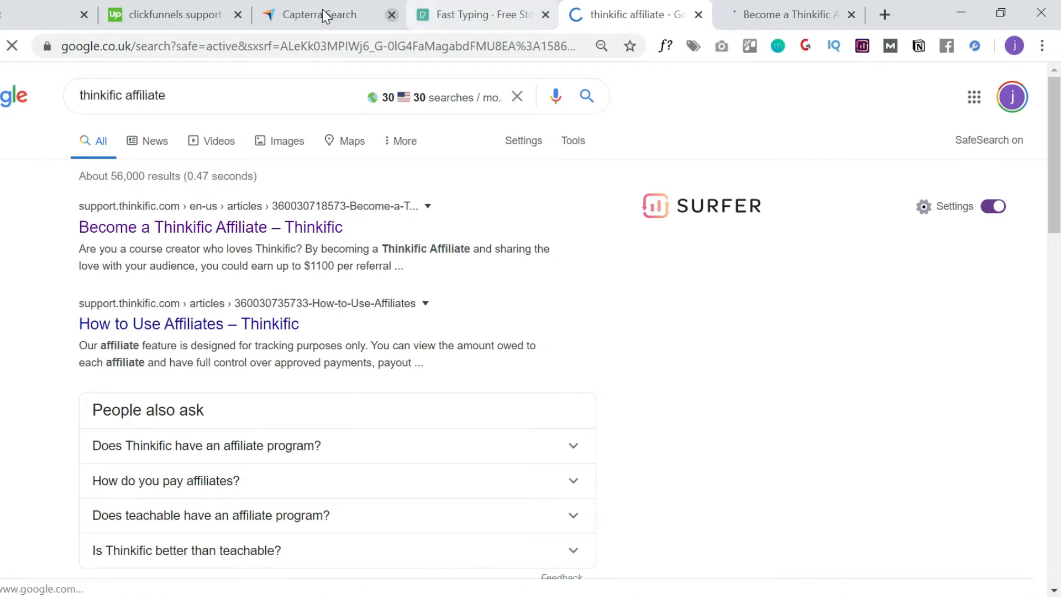
left_click(328, 14)
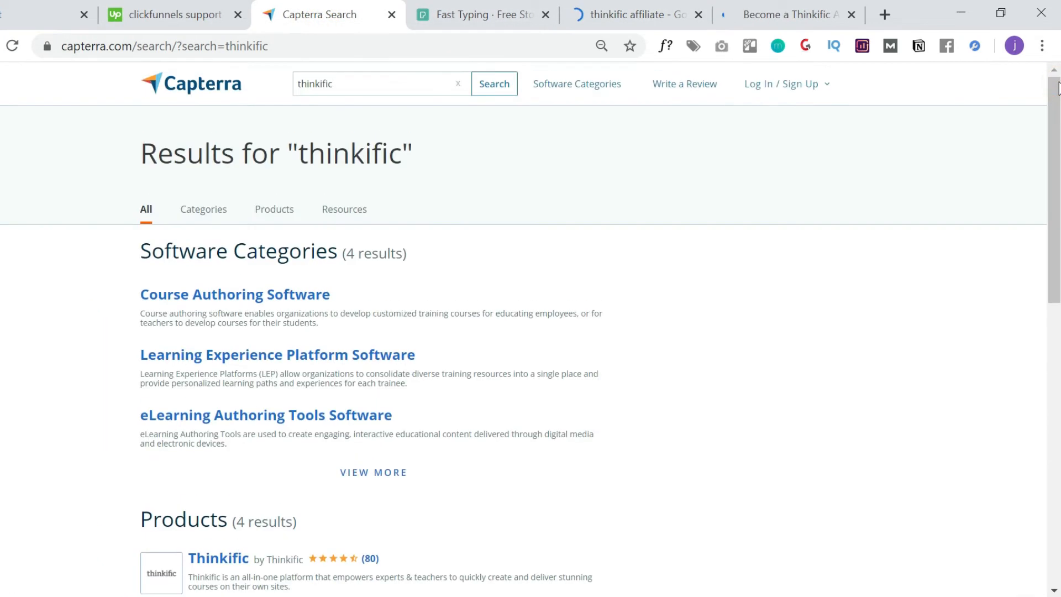
Step: Read the Thinkific affiliate article down to the 20% recurring commission, then go back to Capterra
left_click(784, 14)
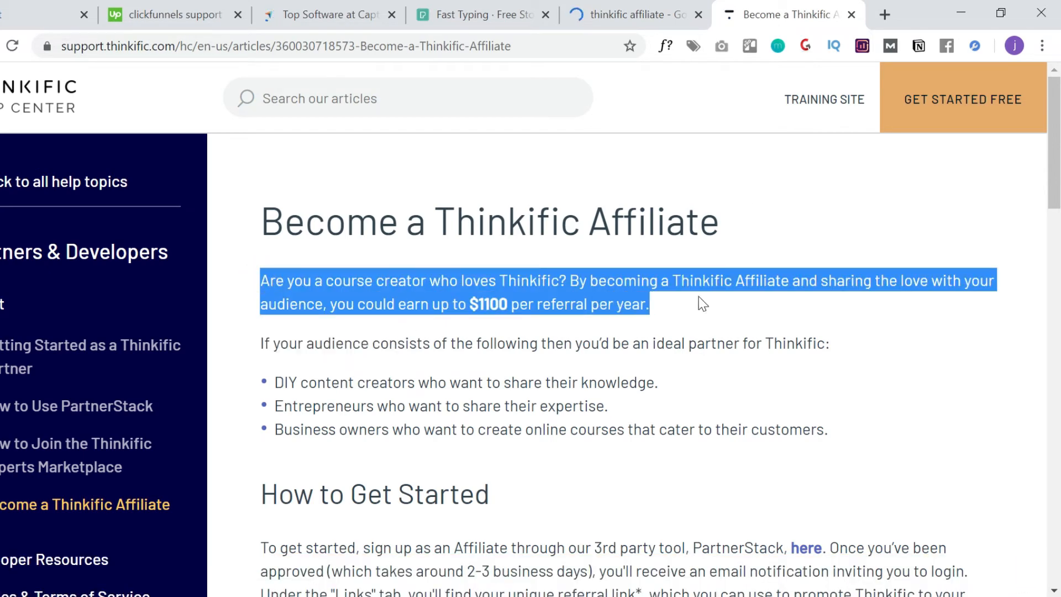
scroll("down", 3)
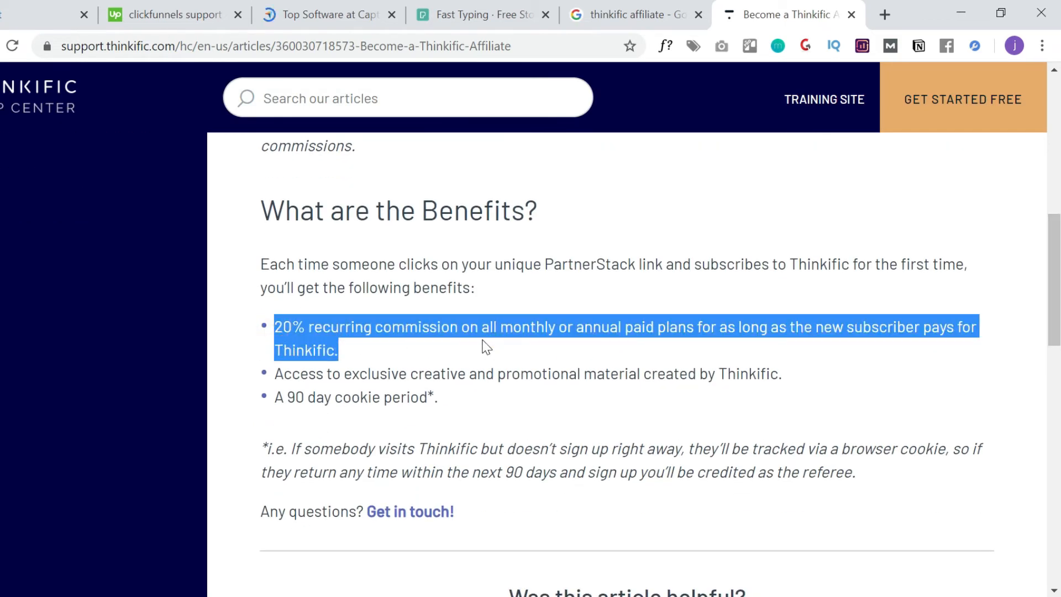
mouse_move(814, 397)
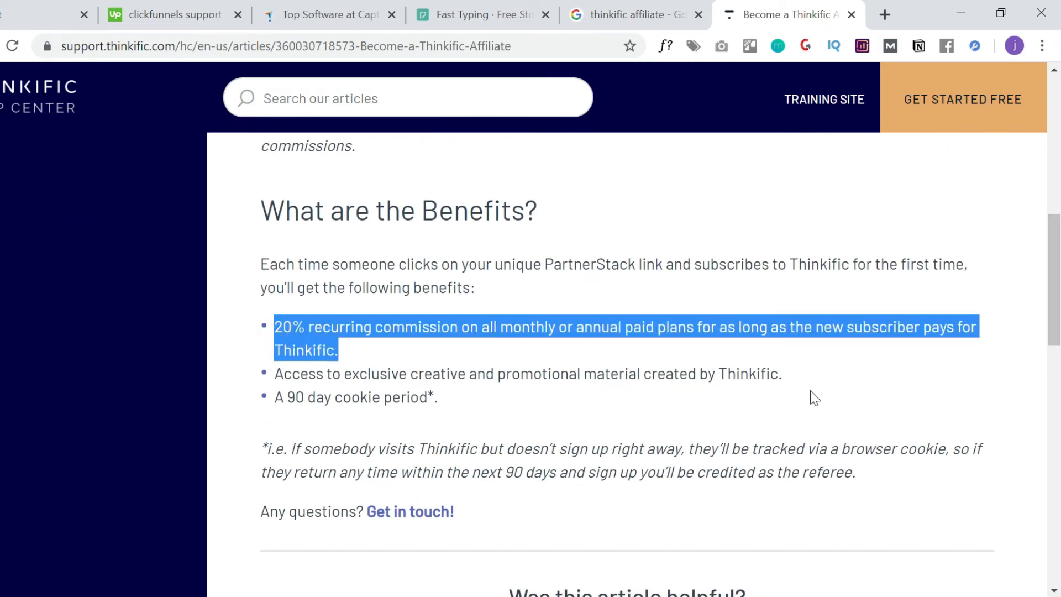
left_click(851, 14)
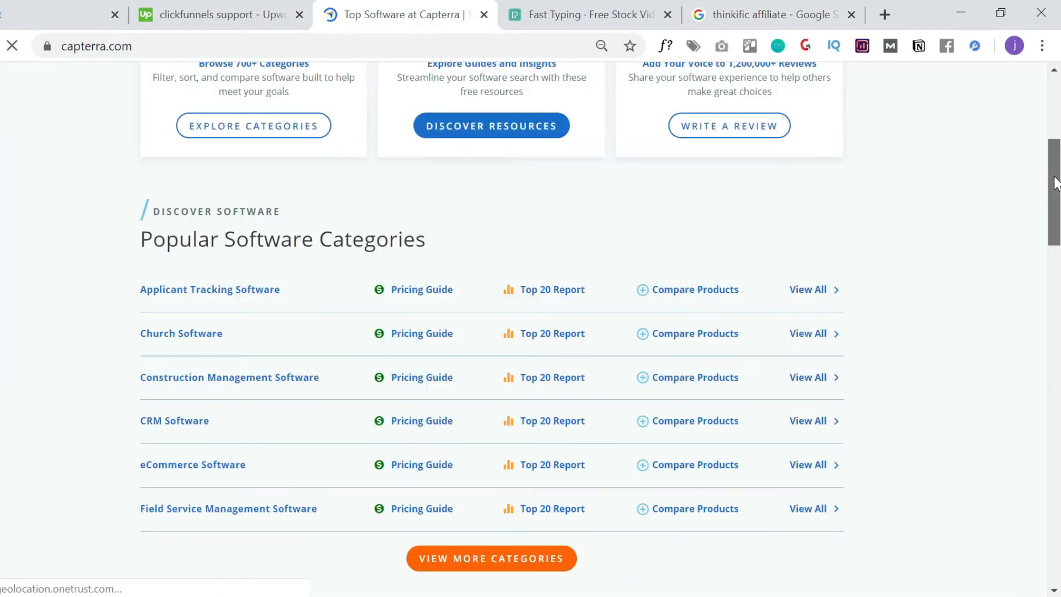
Step: Browse Capterra's Church Software category listing
left_click(181, 333)
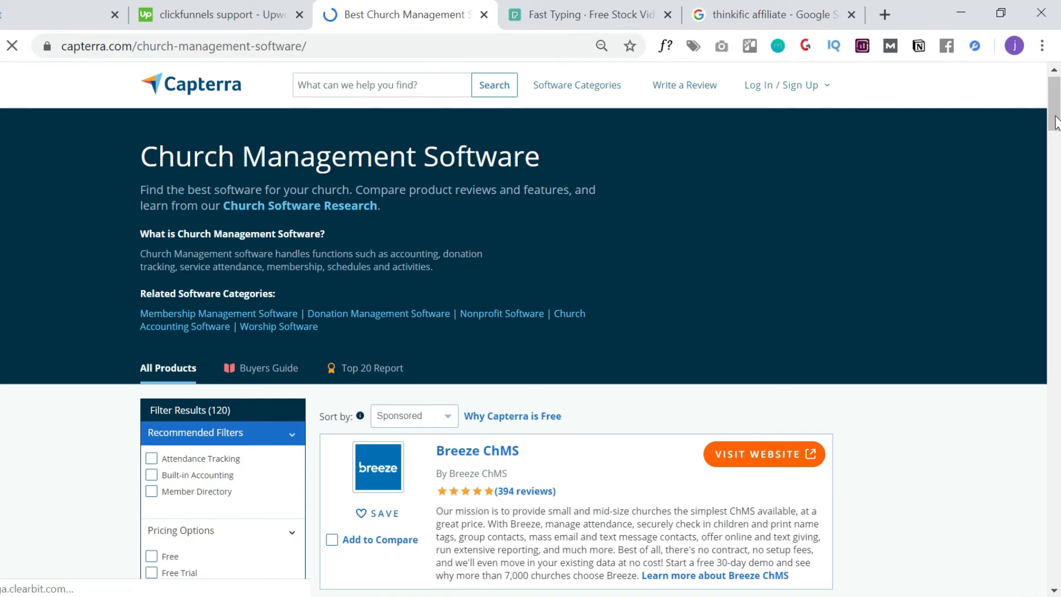
scroll("down", 3)
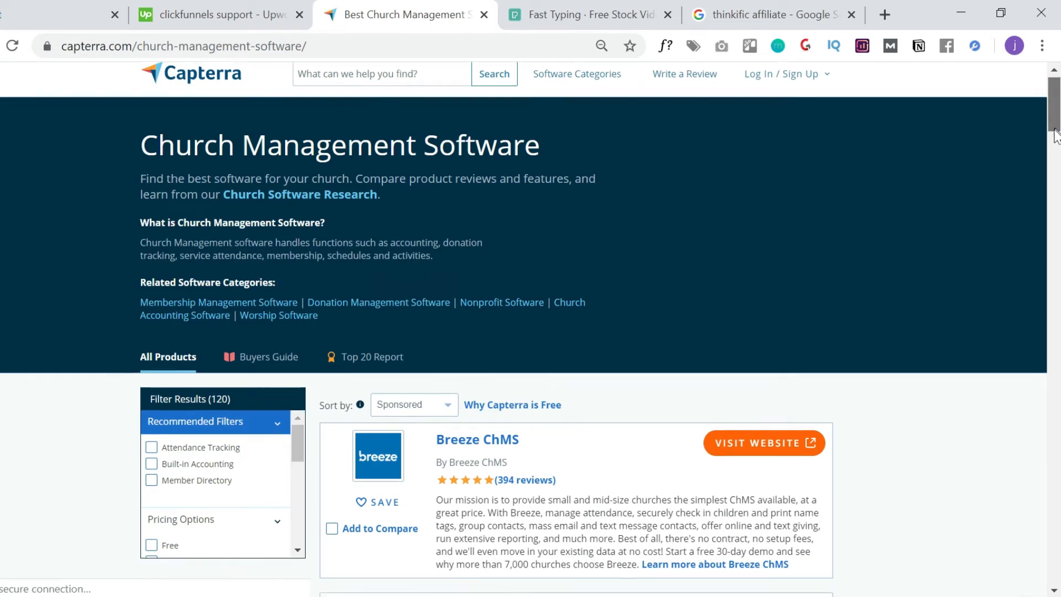
scroll("down", 3)
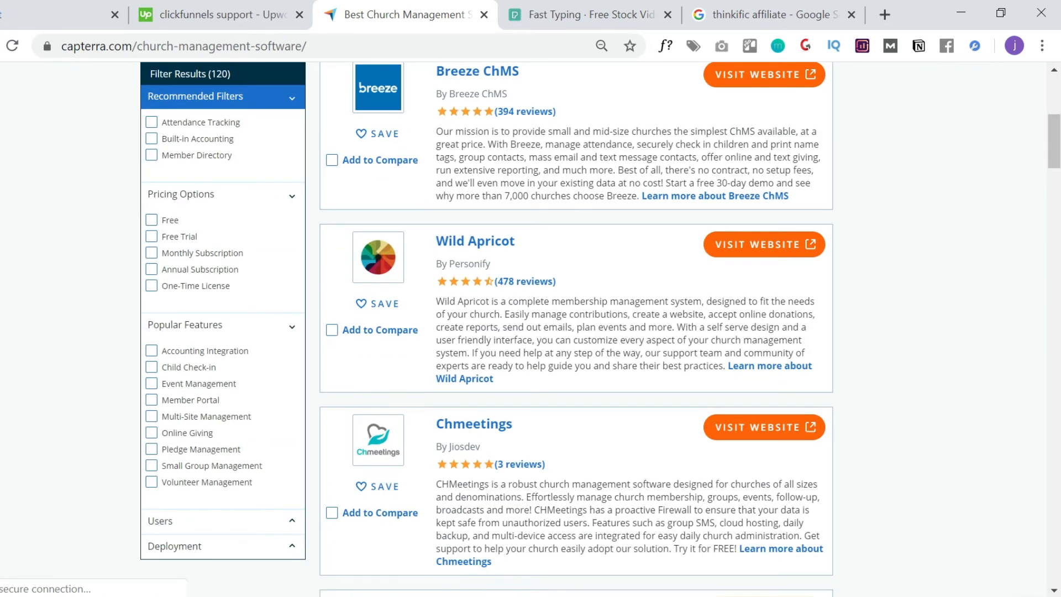
Step: Search Google for the Wild Apricot affiliate program and read its 10% commission offer
left_click(772, 14)
type("wild apricot affiliate")
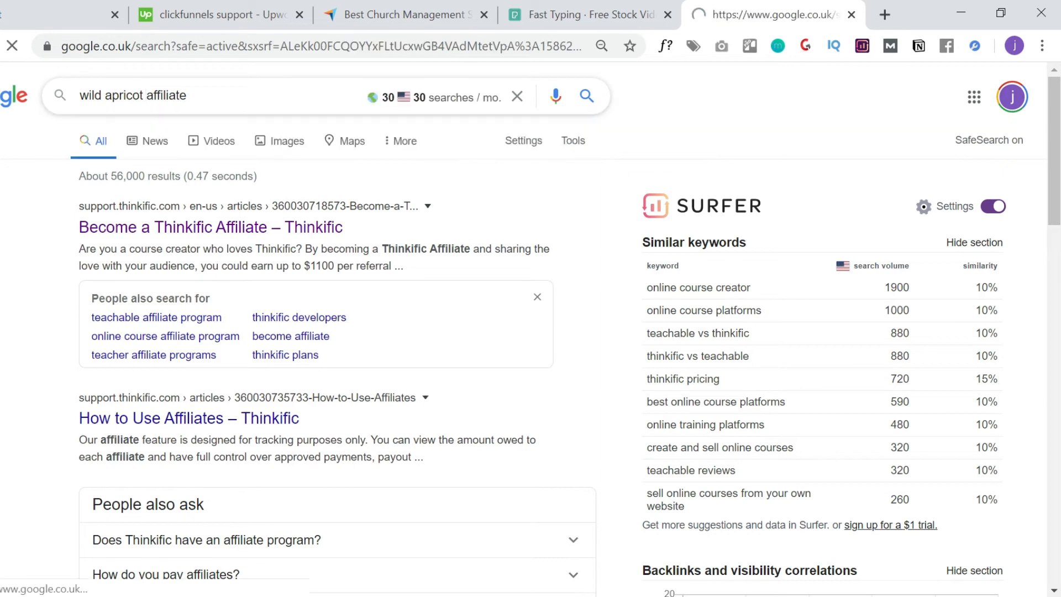
left_click(586, 95)
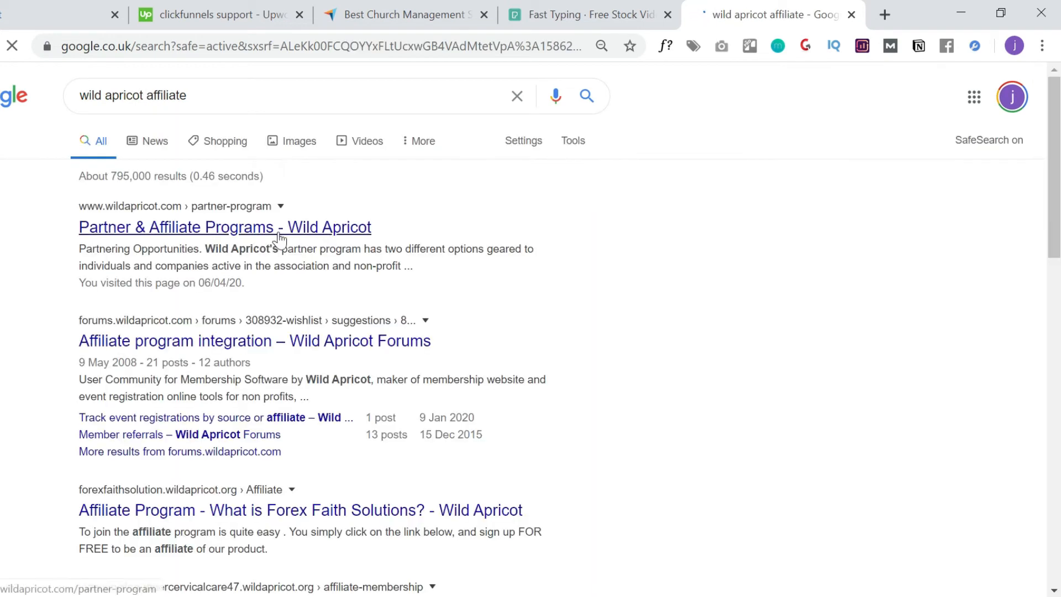
left_click(225, 227)
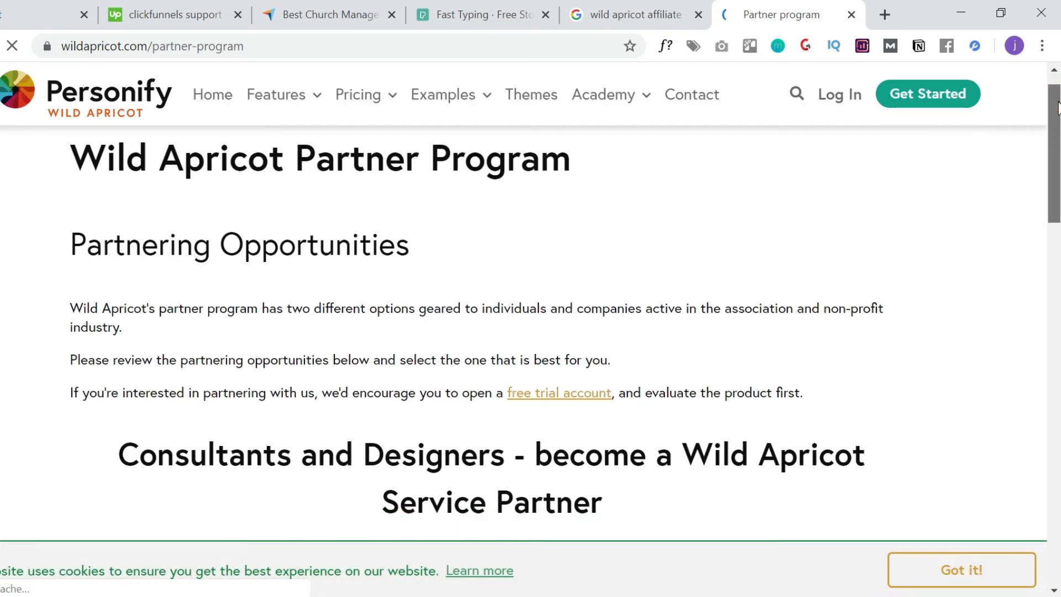
scroll("down", 3)
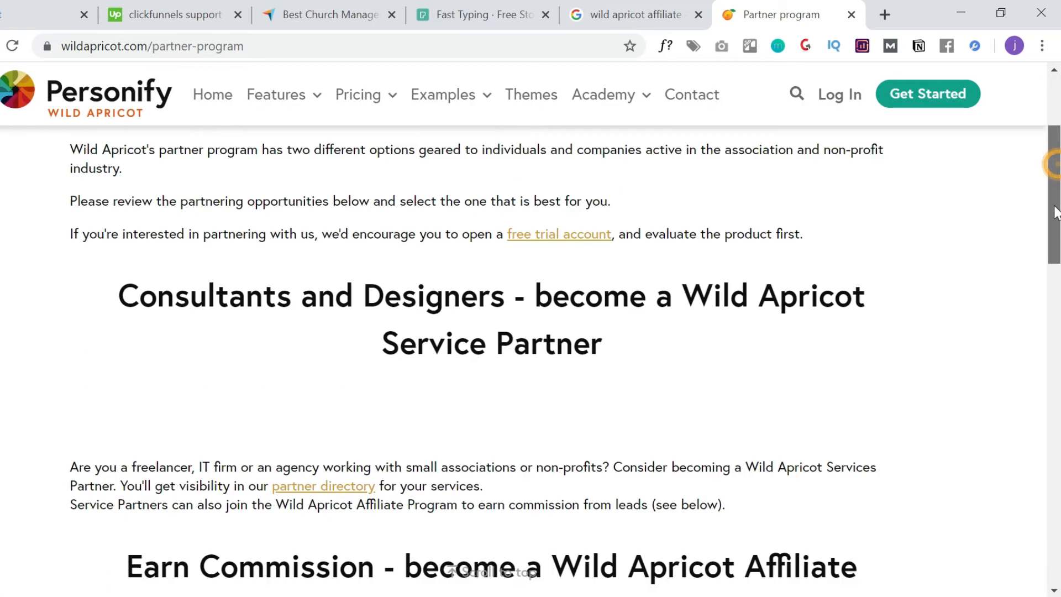
scroll("down", 3)
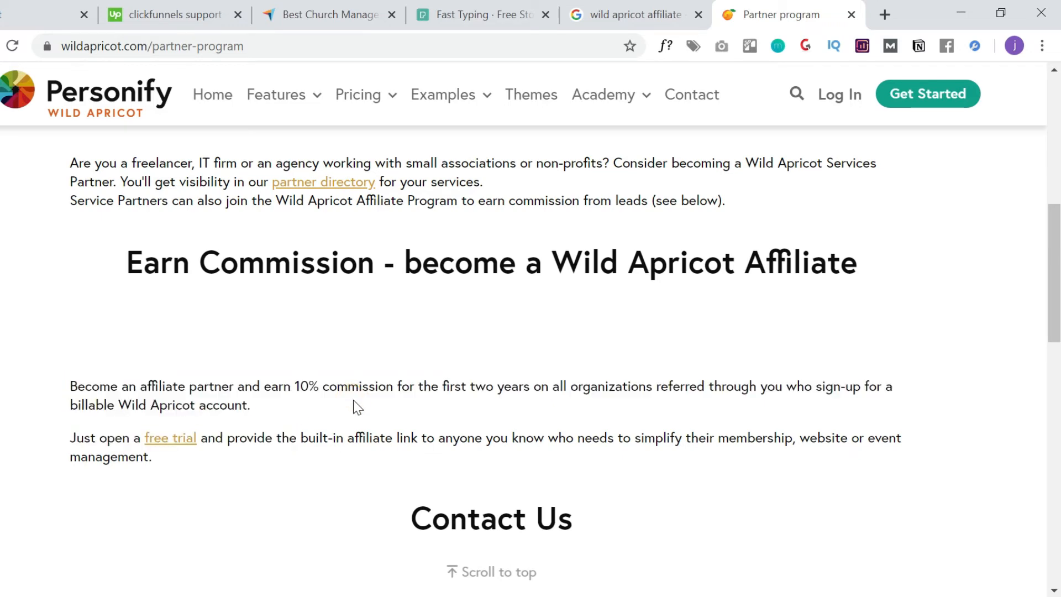
left_click(328, 14)
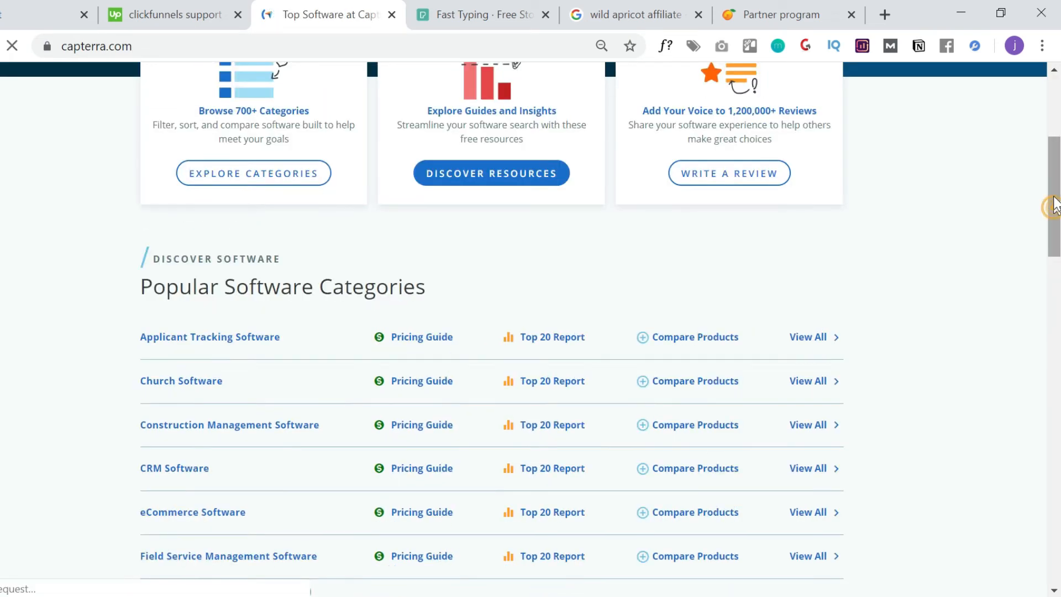
Step: Open Capterra's eCommerce Software category listing
scroll("down", 3)
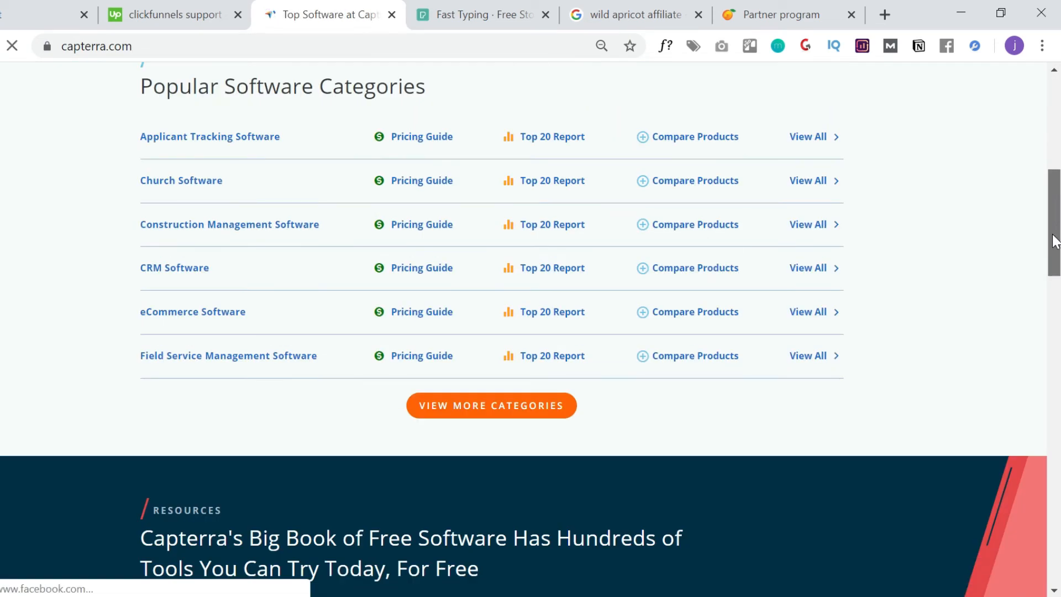
scroll("up", 3)
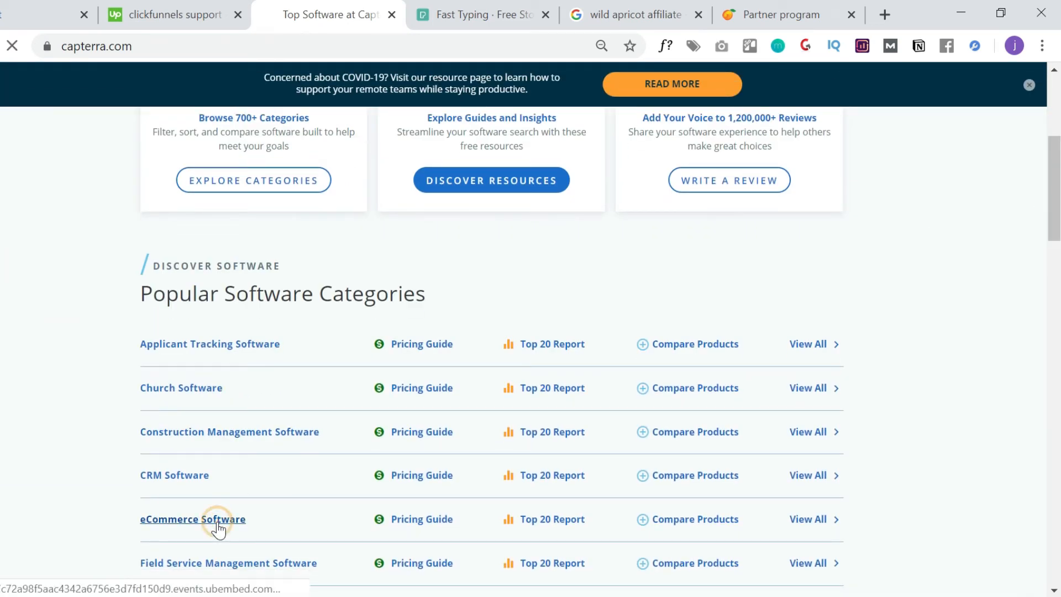
left_click(193, 519)
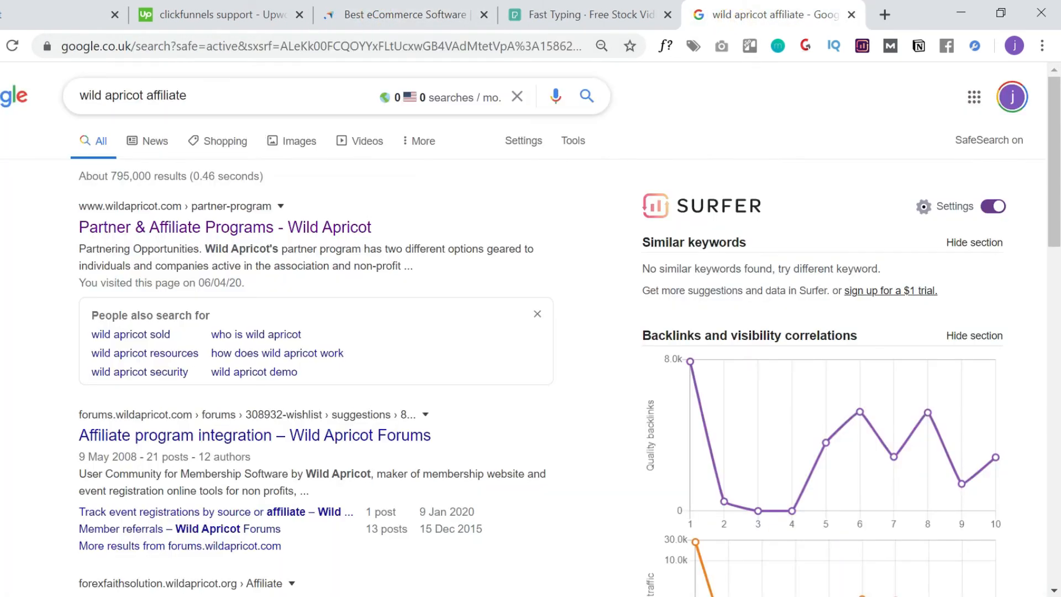
Step: Search 'wix affiliate' and scroll Wix's affiliate page to the $100+ per conversion payout
type("wix affiliate")
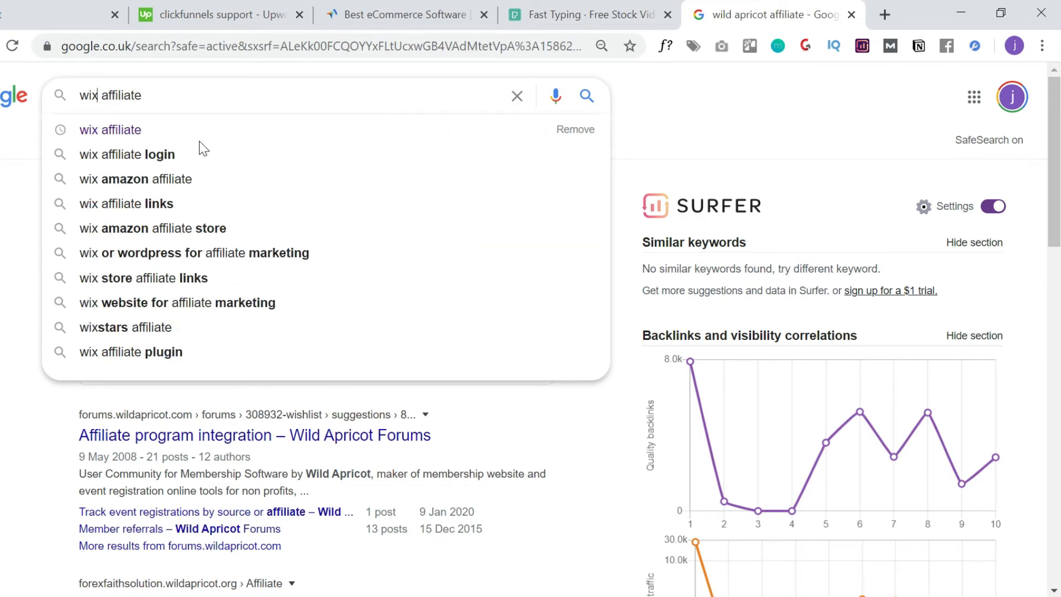
left_click(110, 130)
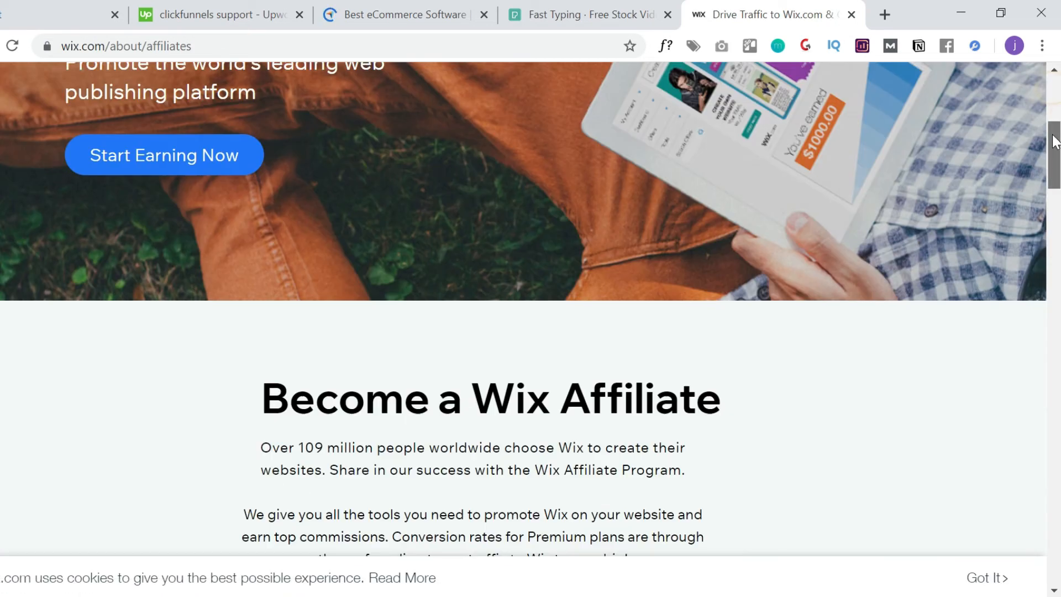
scroll("down", 3)
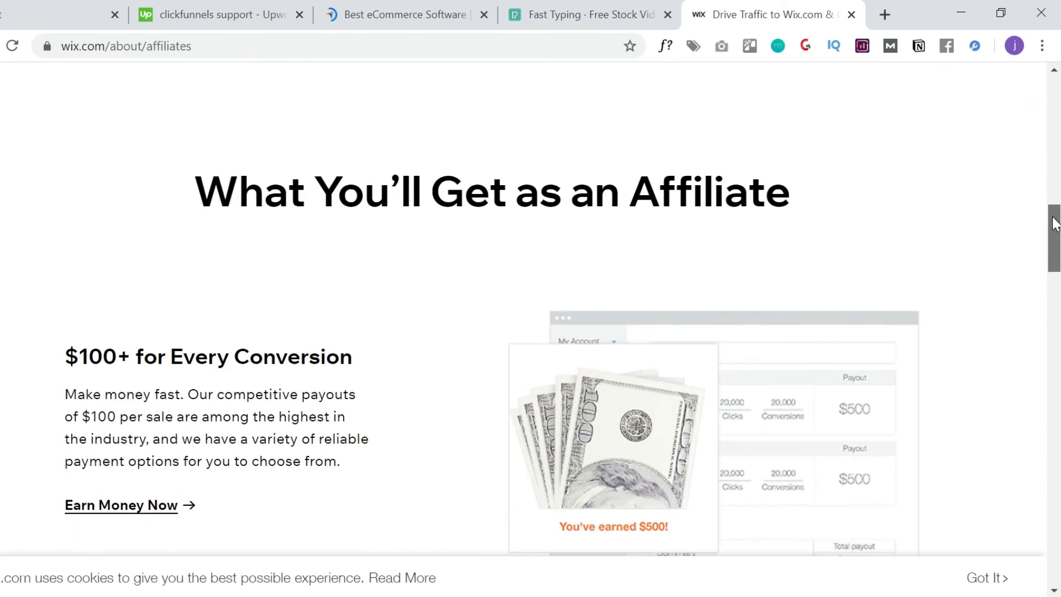
scroll("down", 3)
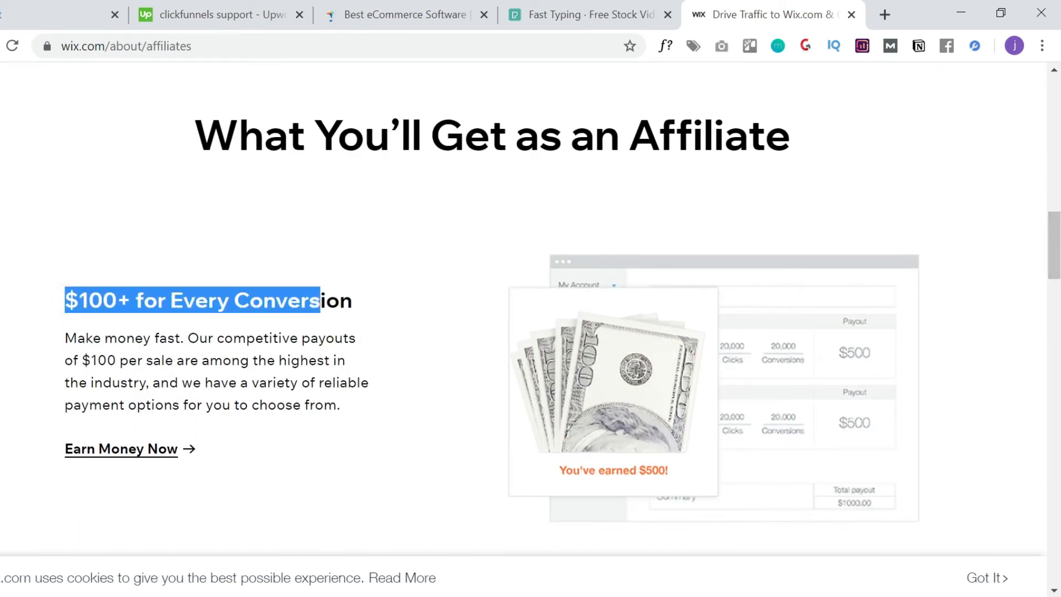
Step: Click on the Wix affiliate page to move on toward Google Maps
left_click(440, 317)
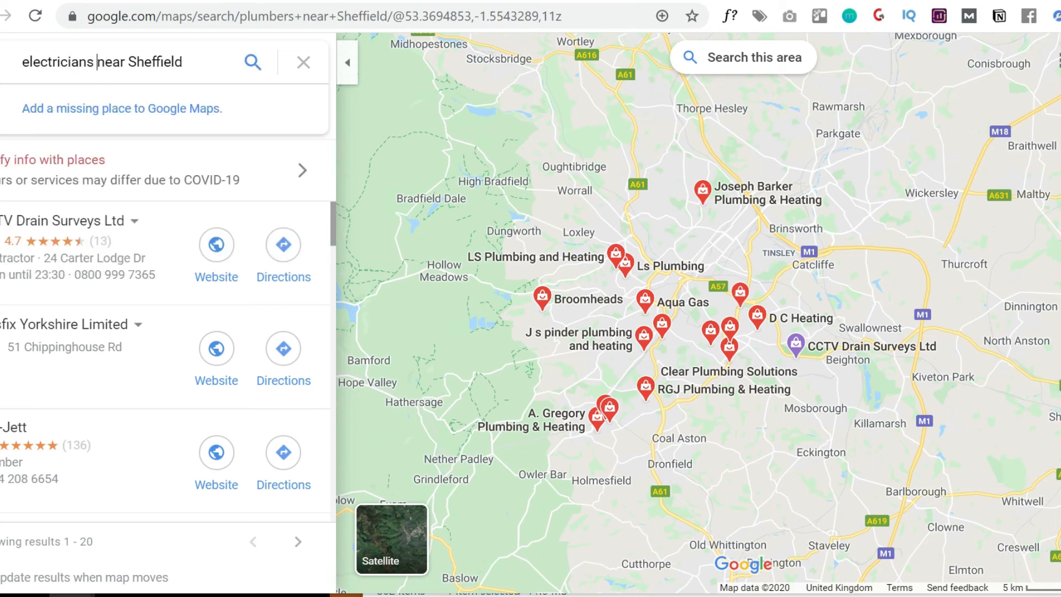
Step: Search electricians, then salons near Sheffield, paging salon results through to 61–80
left_click(252, 61)
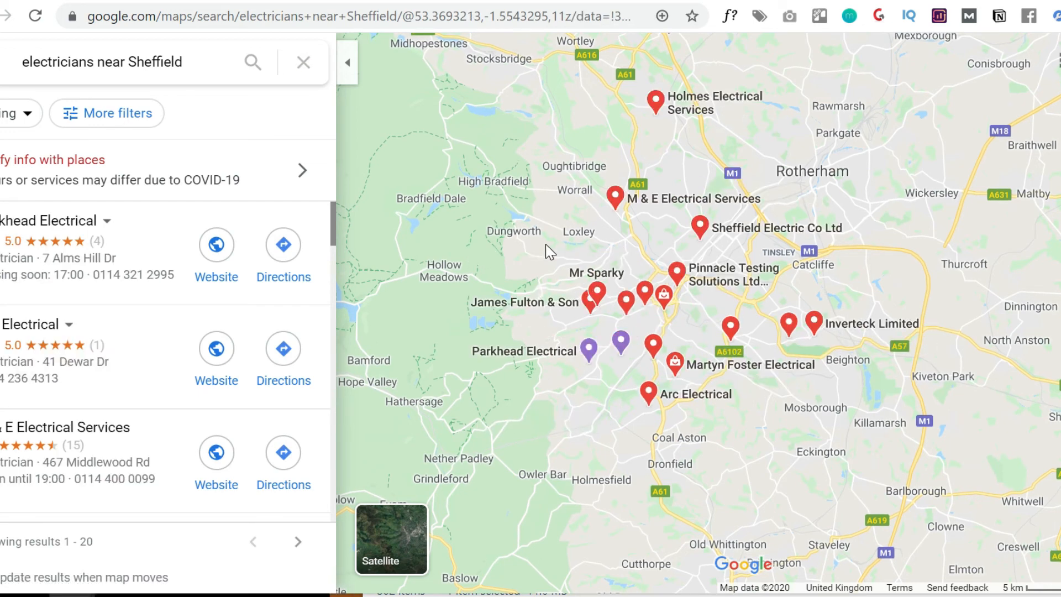
left_click(105, 61)
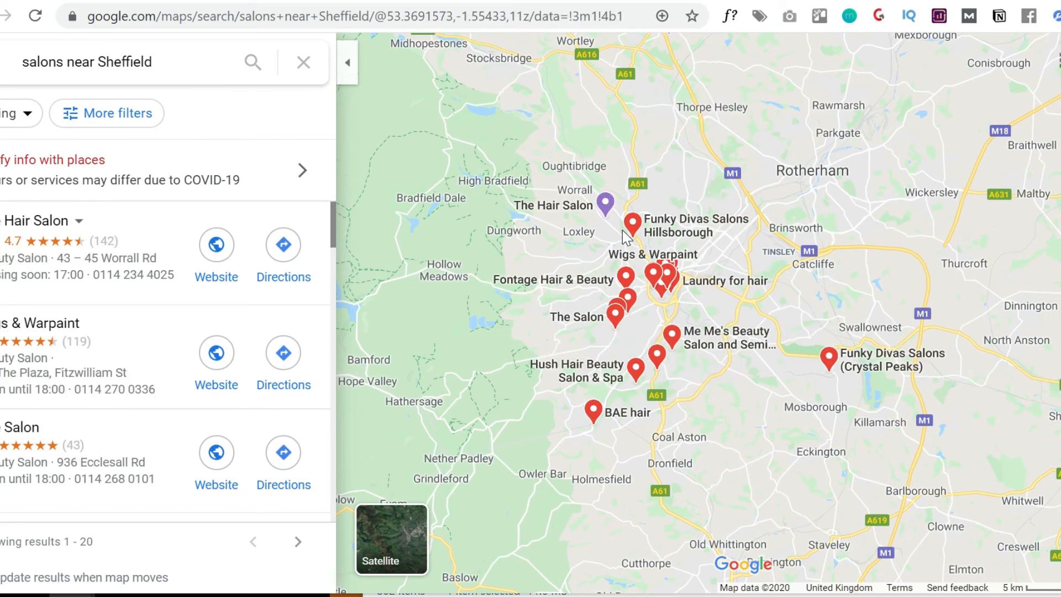
mouse_move(499, 416)
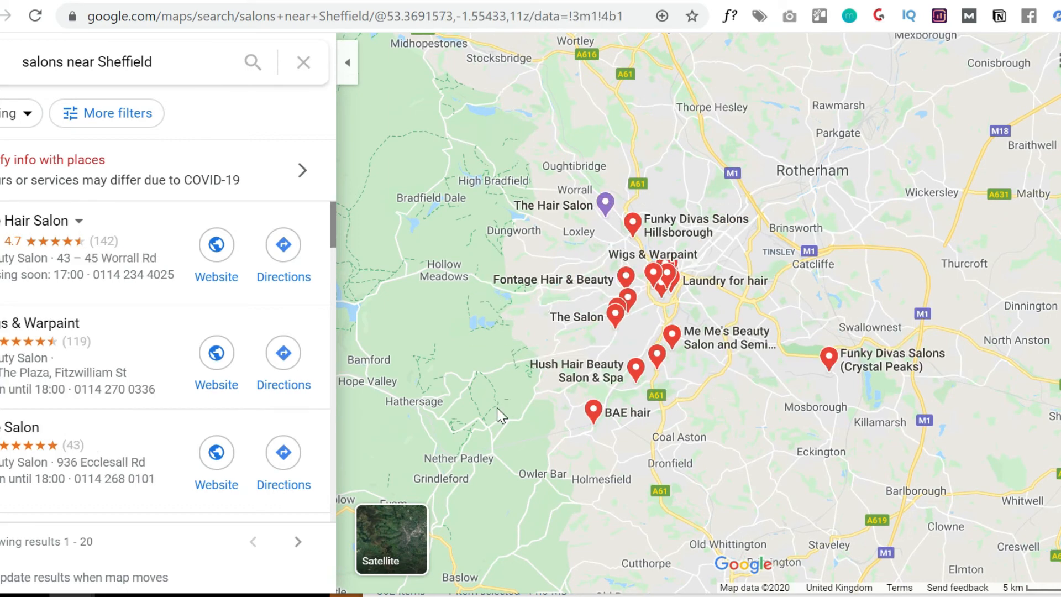
left_click(298, 541)
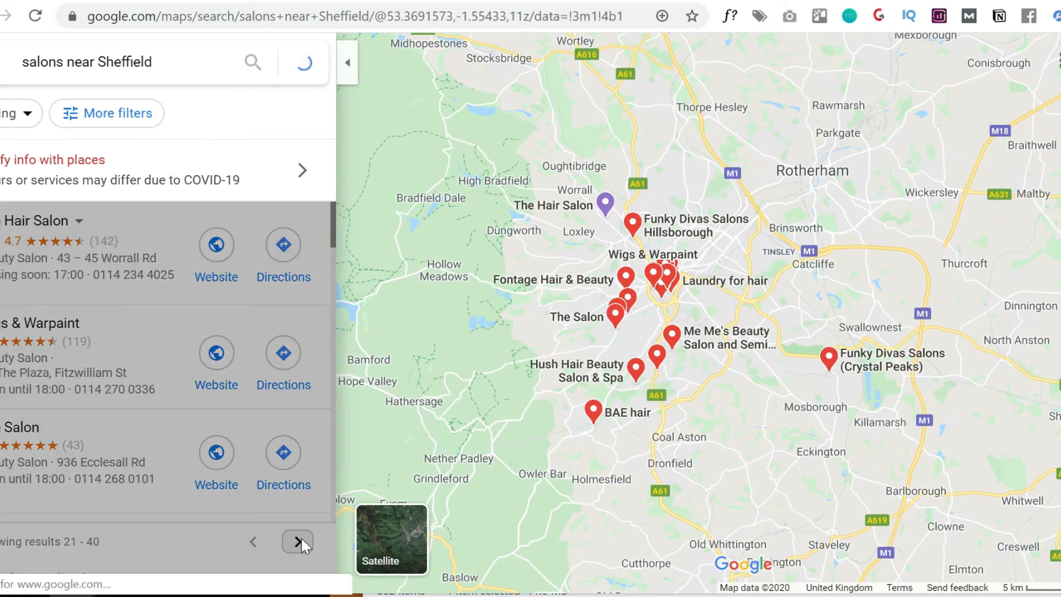
left_click(297, 542)
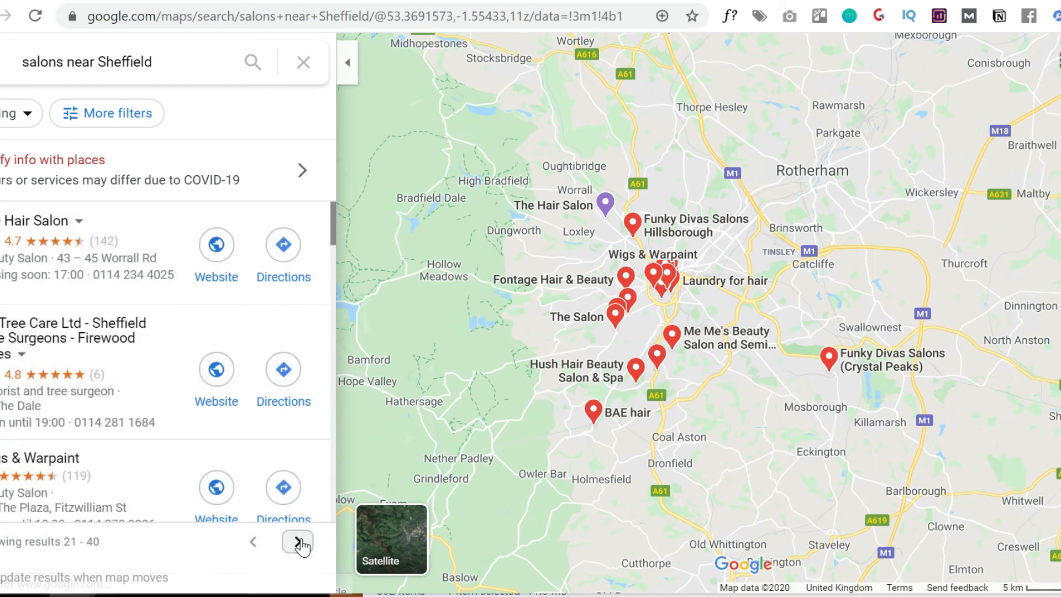
left_click(298, 540)
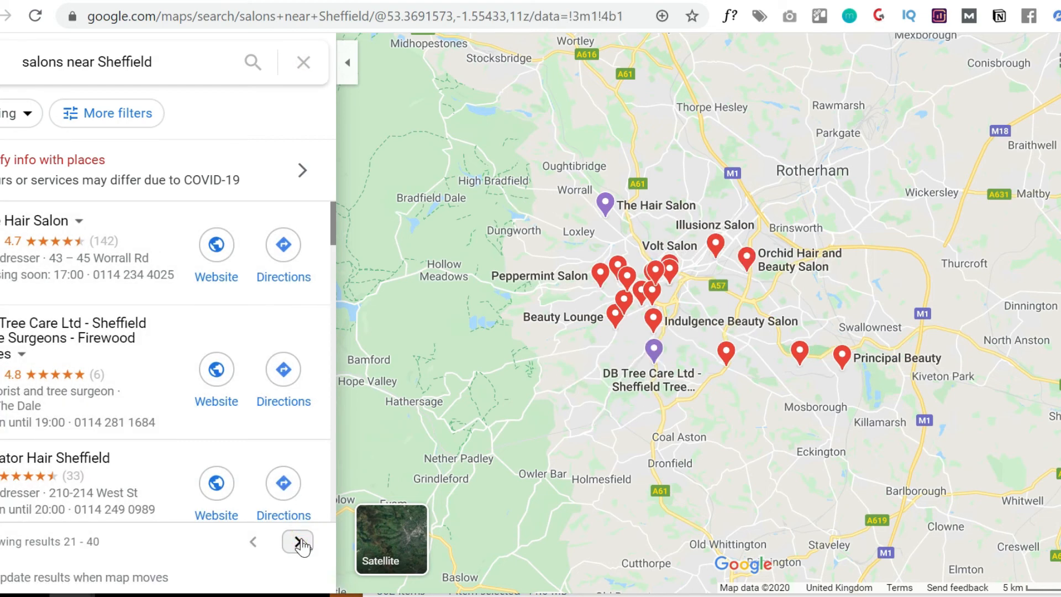
left_click(296, 542)
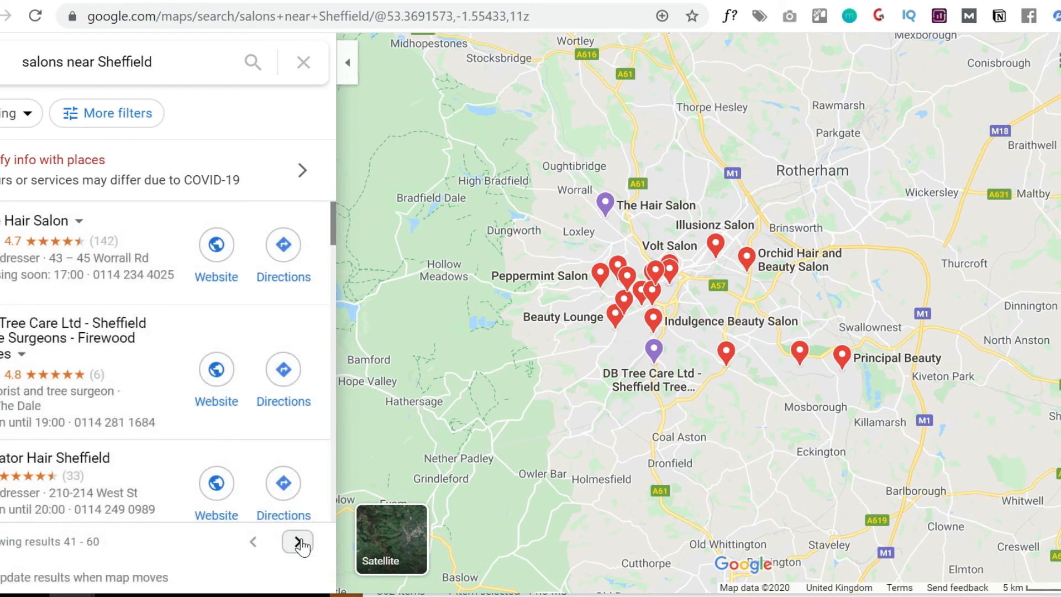
left_click(298, 542)
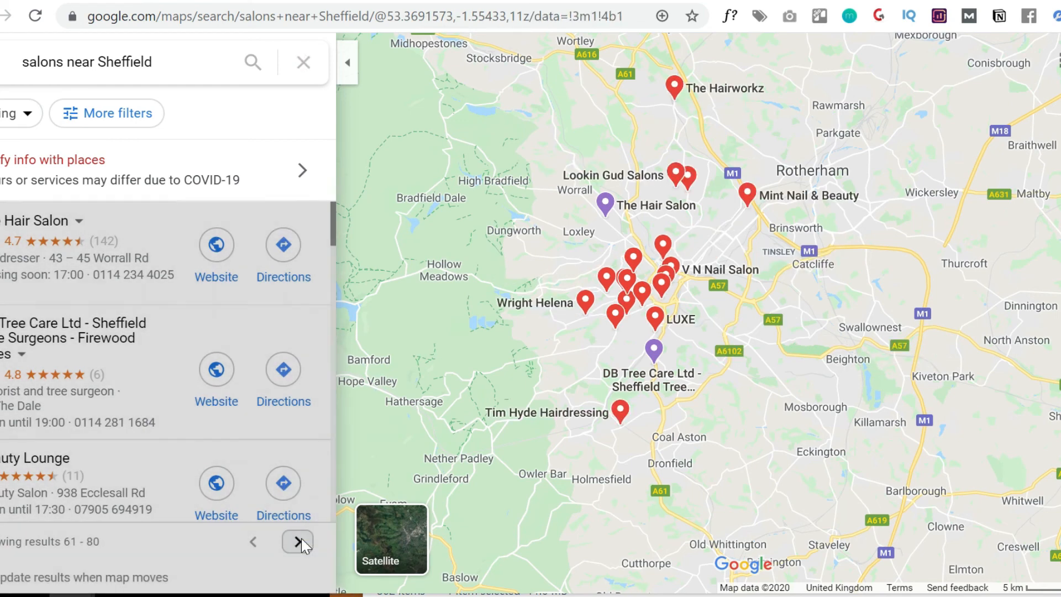
left_click(297, 542)
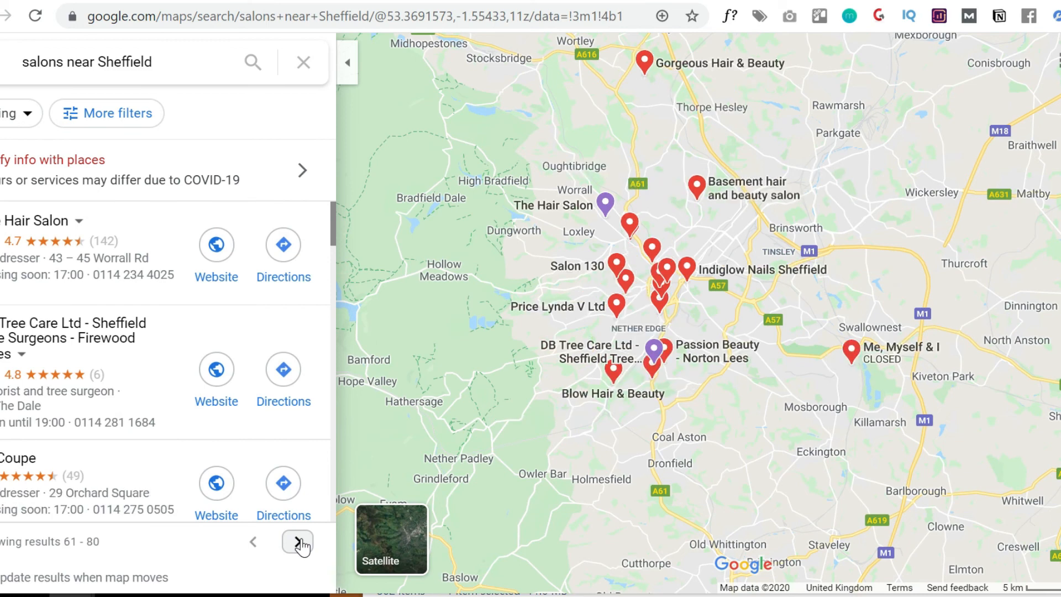
mouse_move(558, 154)
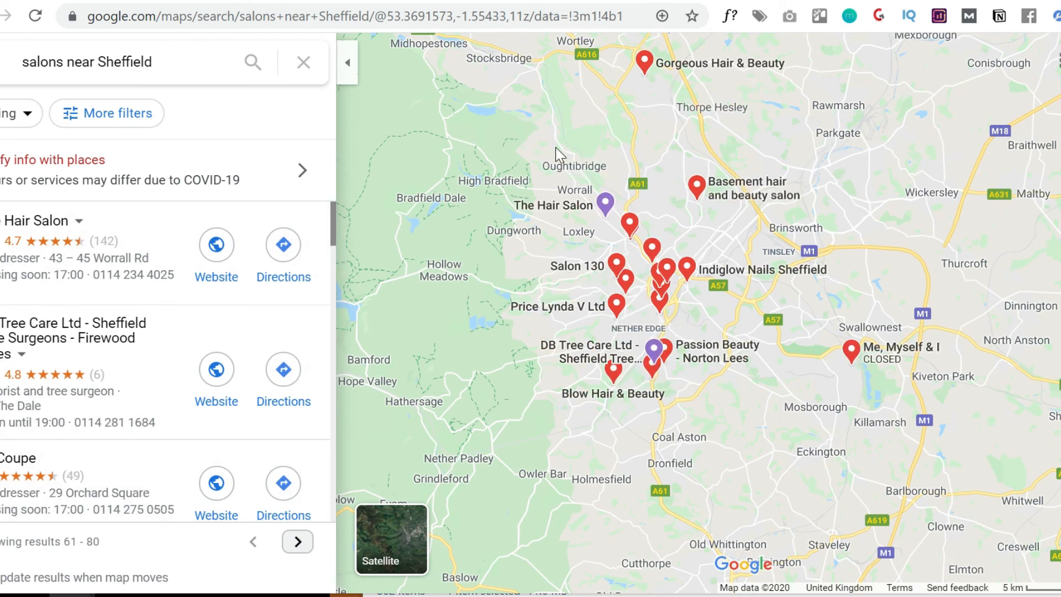